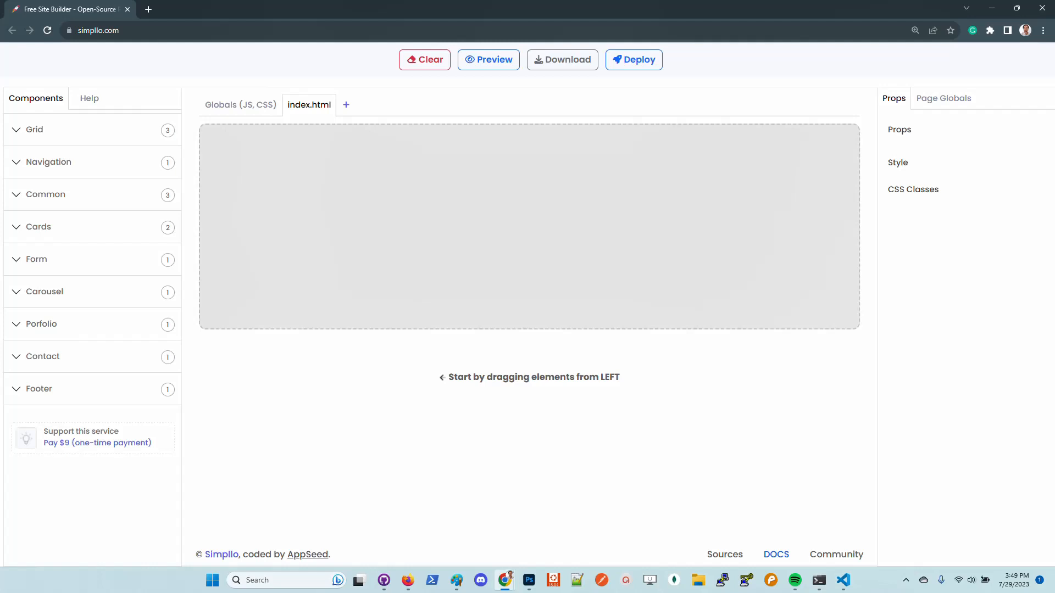
mouse_move(94, 206)
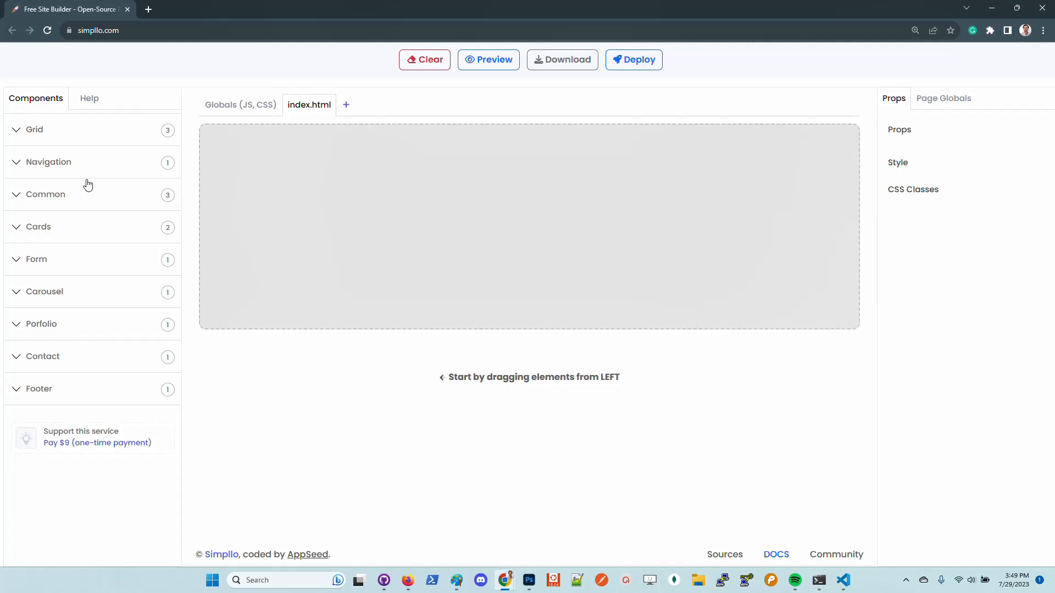
Expand the Navigation, Common and Grid component groups to place a Home/About/Blog navbar.
left_click(47, 161)
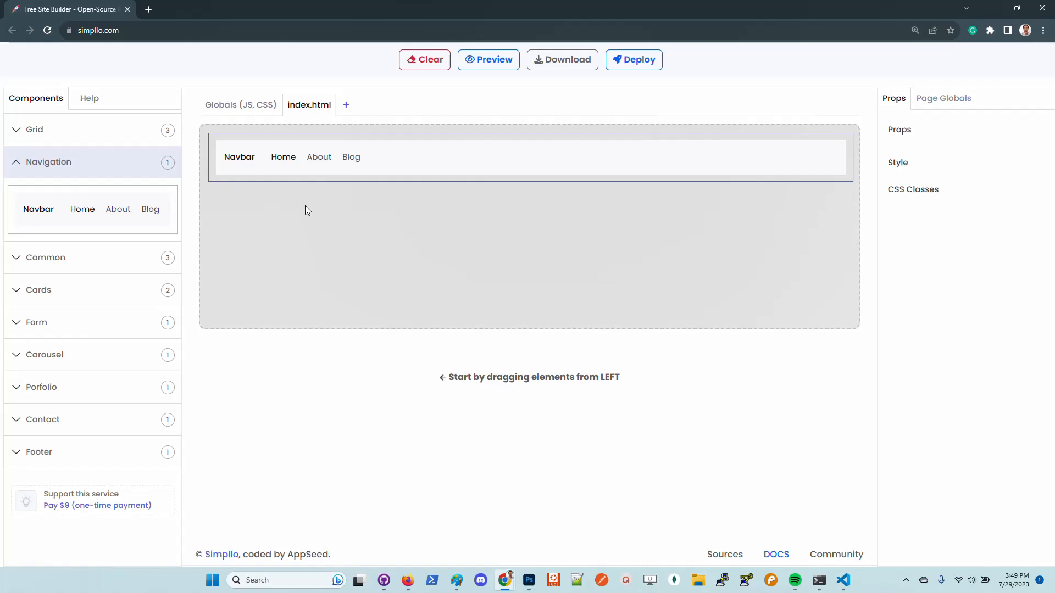
mouse_move(122, 246)
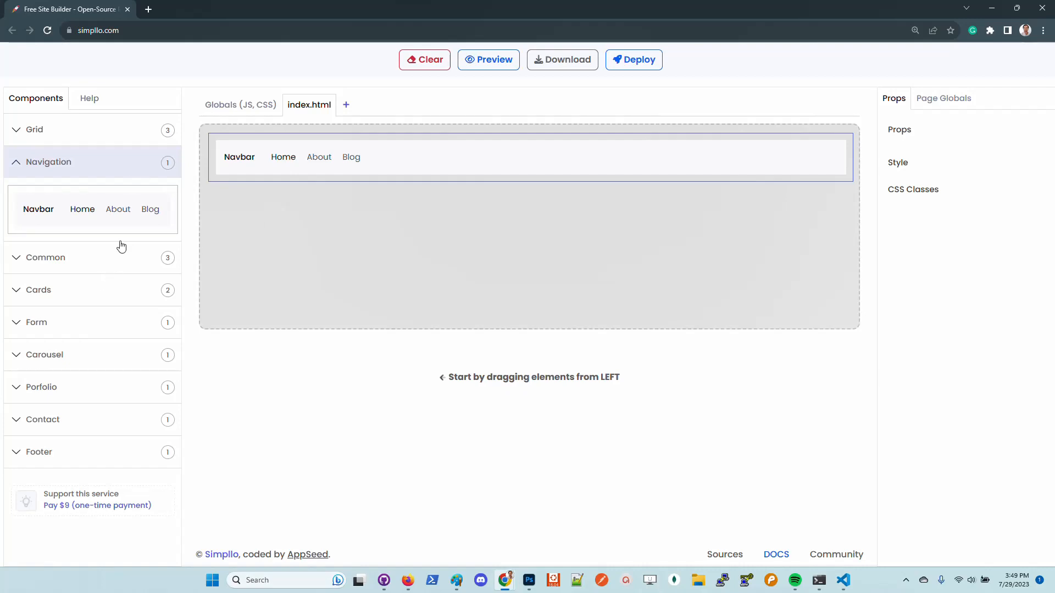
left_click(46, 194)
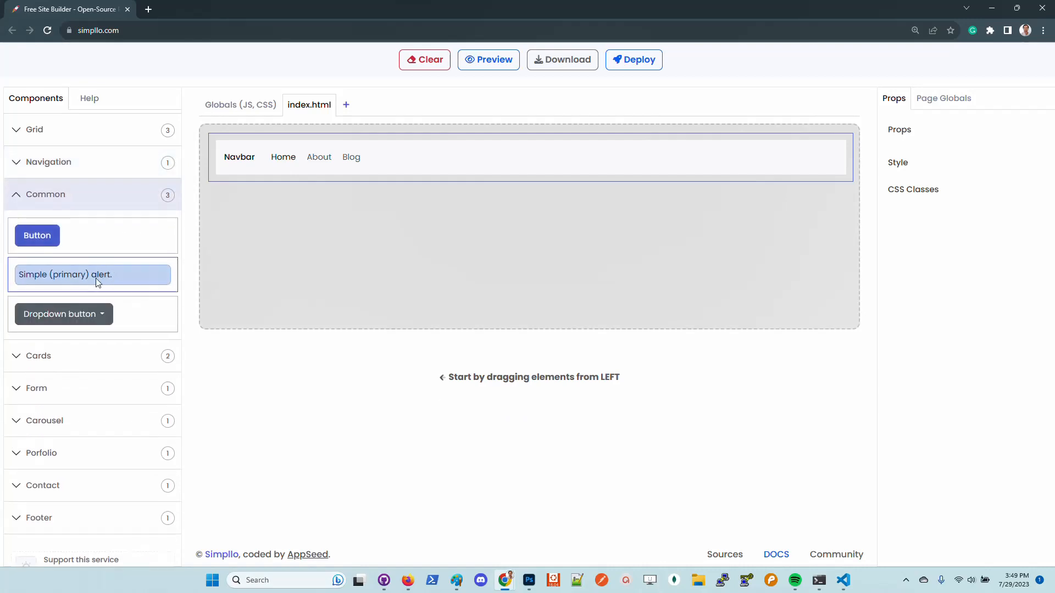
left_click(34, 130)
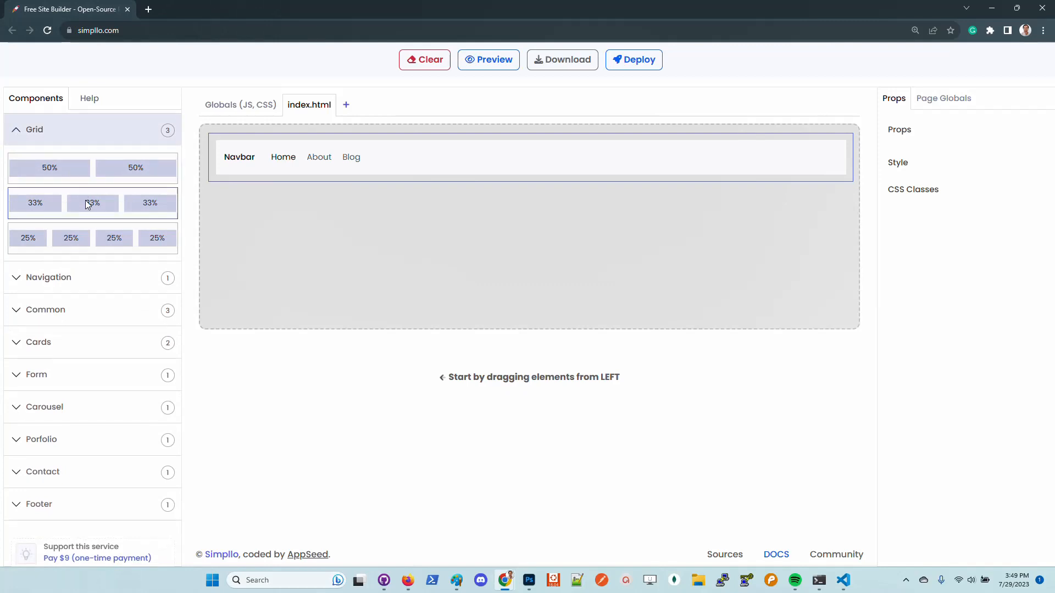
Drop a three-column 33% row and carousel onto index.html, then create the contact.html page.
left_click_drag(93, 203, 529, 208)
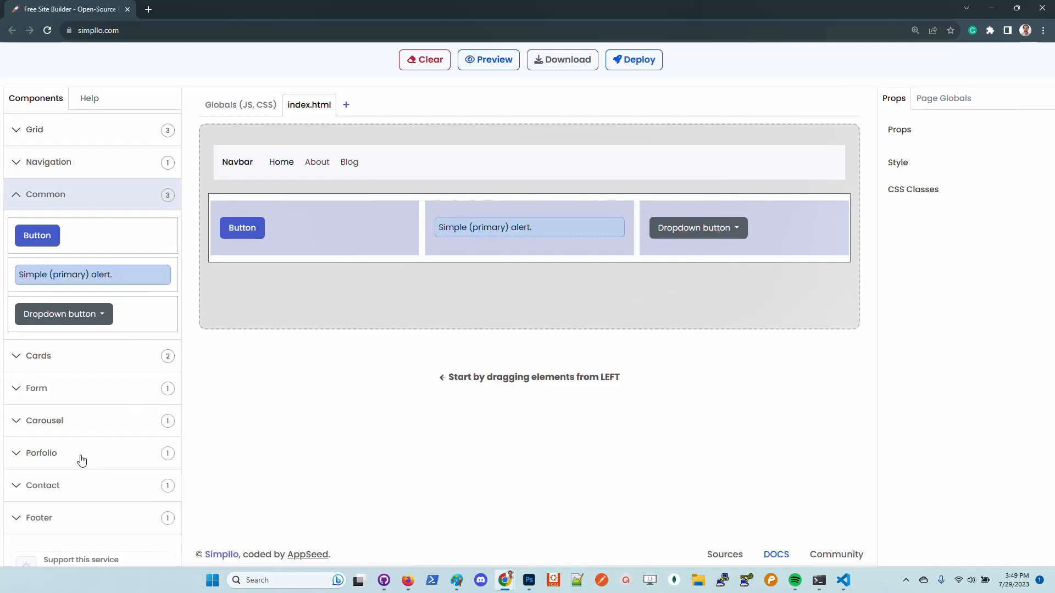
left_click(41, 453)
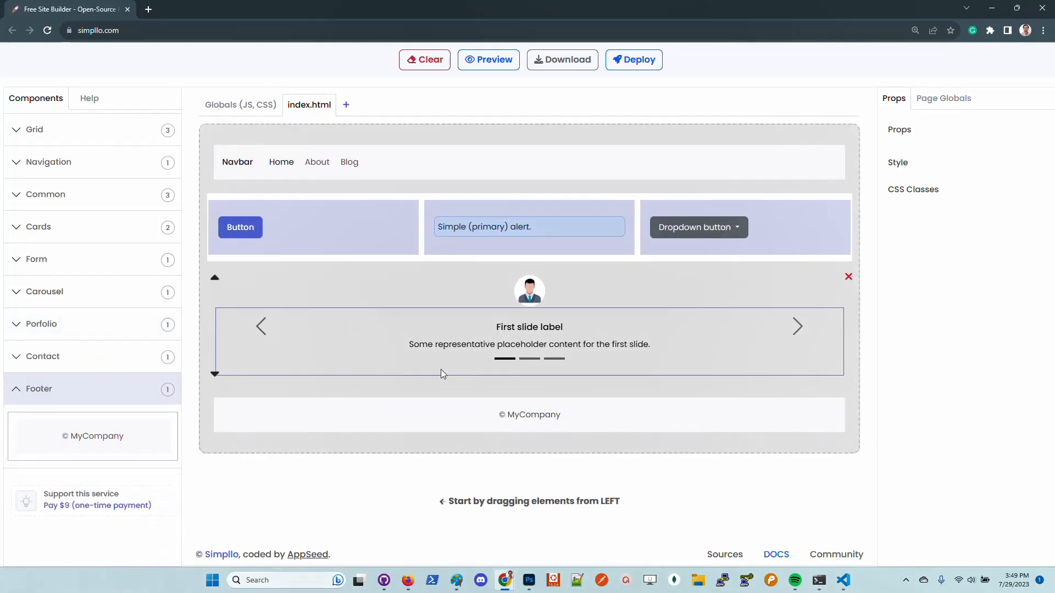
left_click(345, 105)
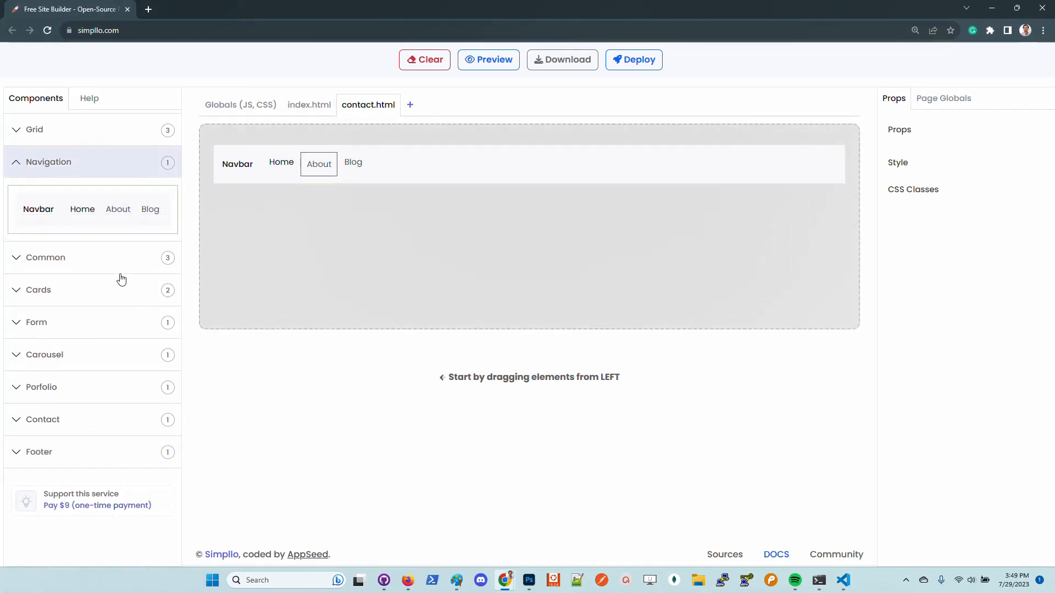
Place a contact form with name, email, message fields and a company footer on contact.html.
left_click(281, 163)
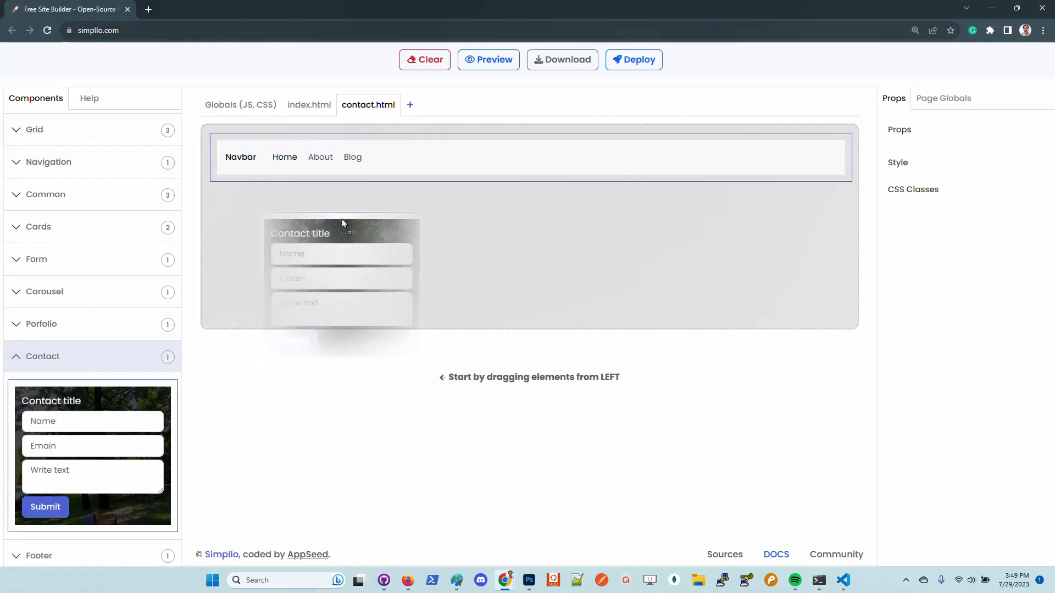
left_click(38, 388)
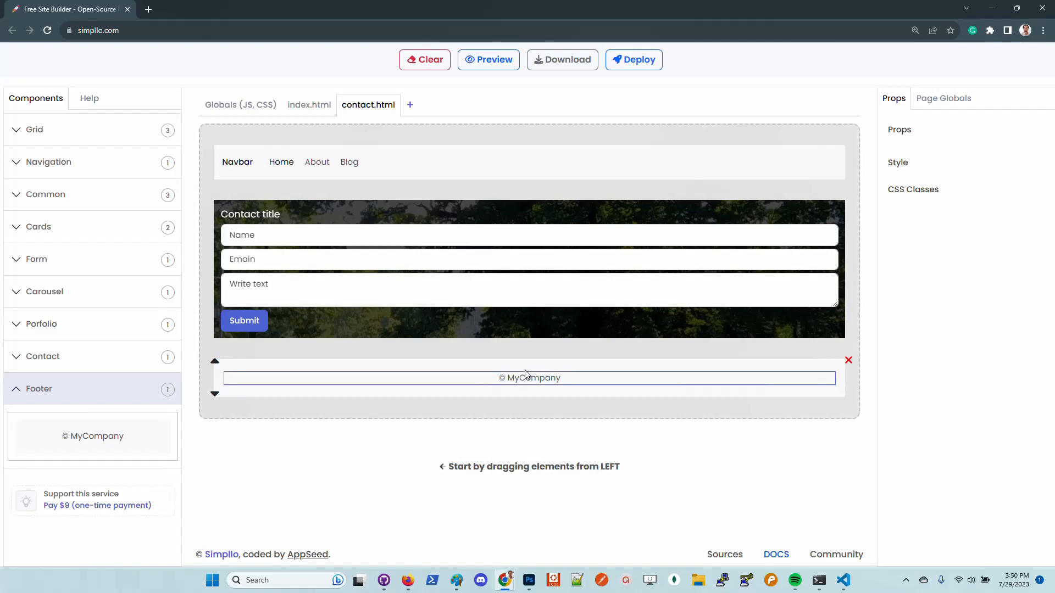
Relabel the Home nav link to LABEL and give it a color style in Props.
left_click(322, 161)
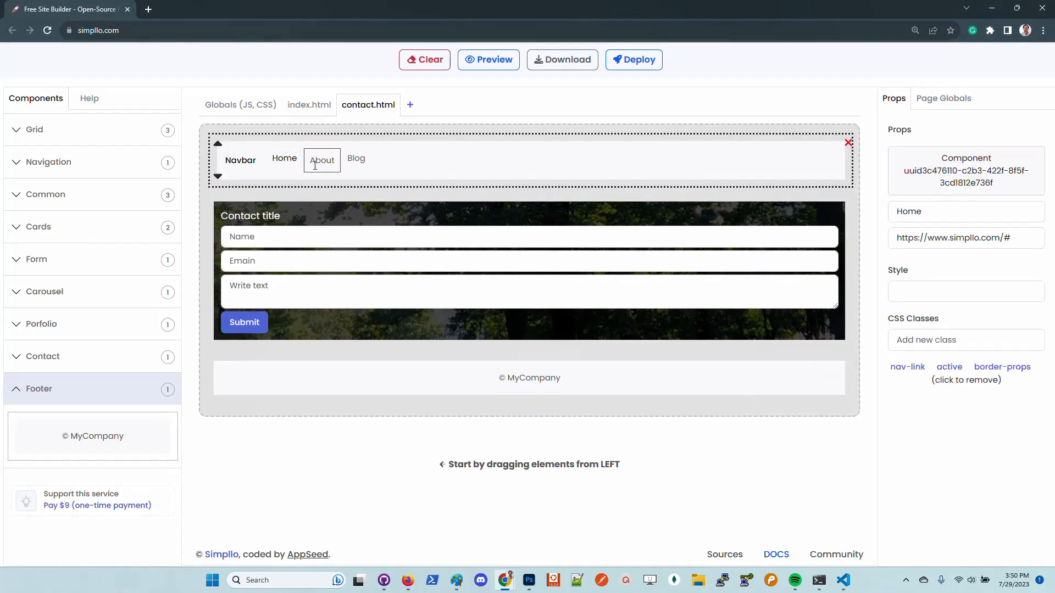
type("Ho")
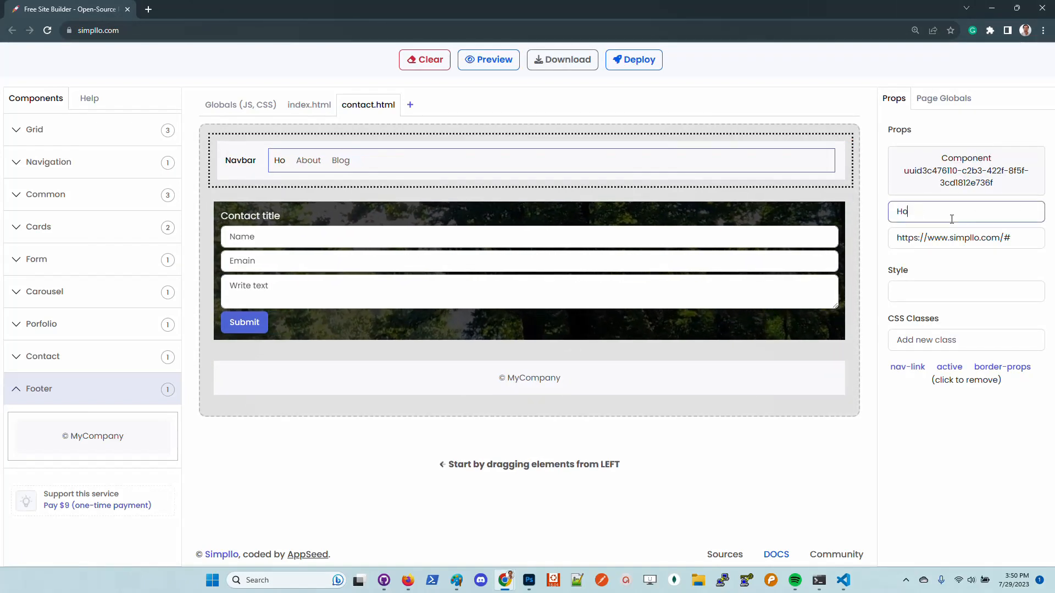
type("LABEL")
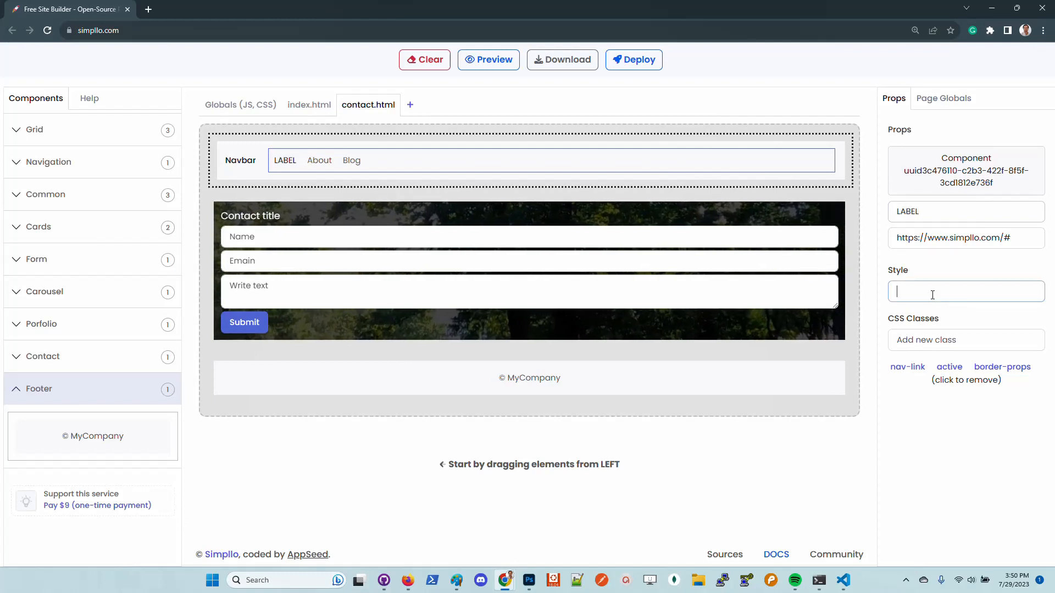
type("color")
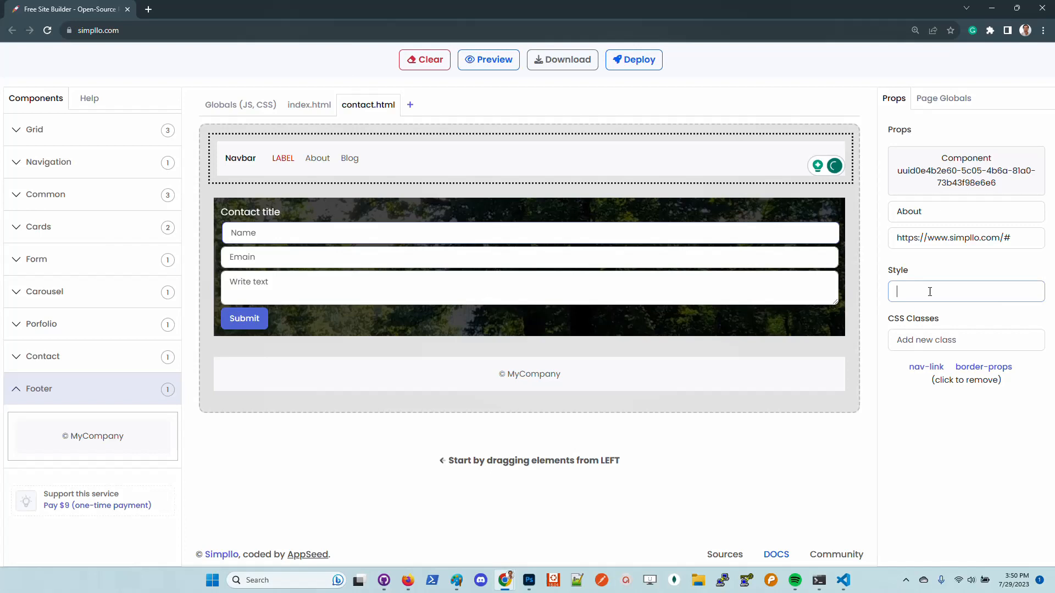
Style the About link with color: green, then return to the index.html page.
type("color: green;")
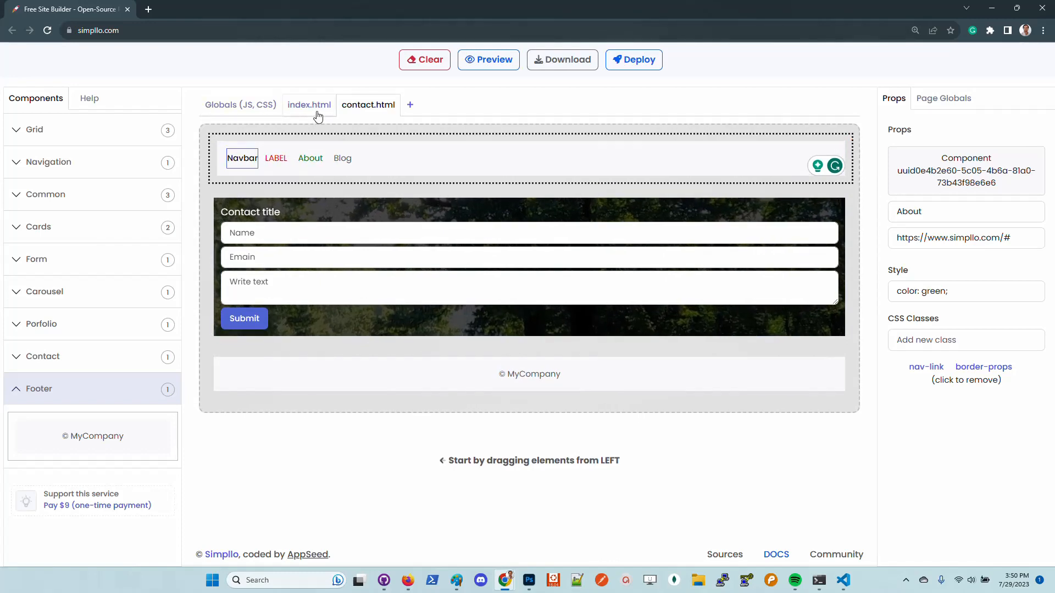
left_click(309, 105)
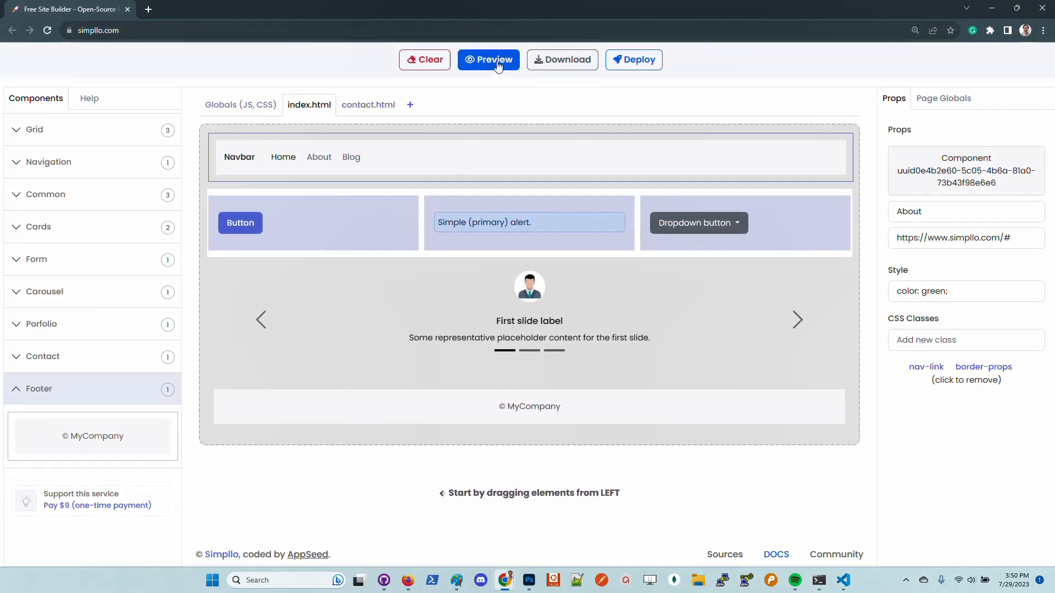
left_click(488, 60)
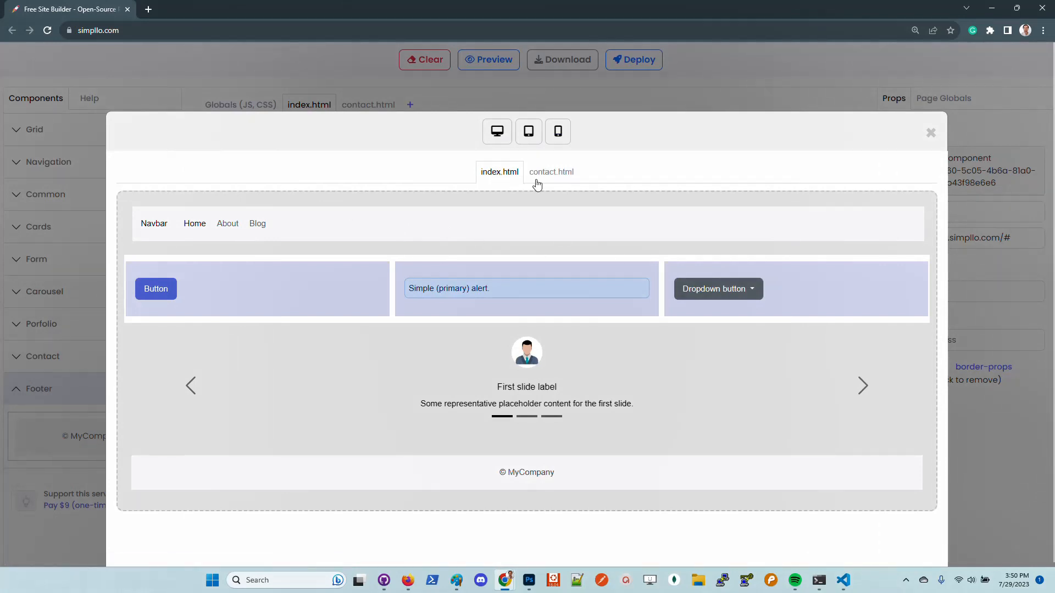
left_click(551, 171)
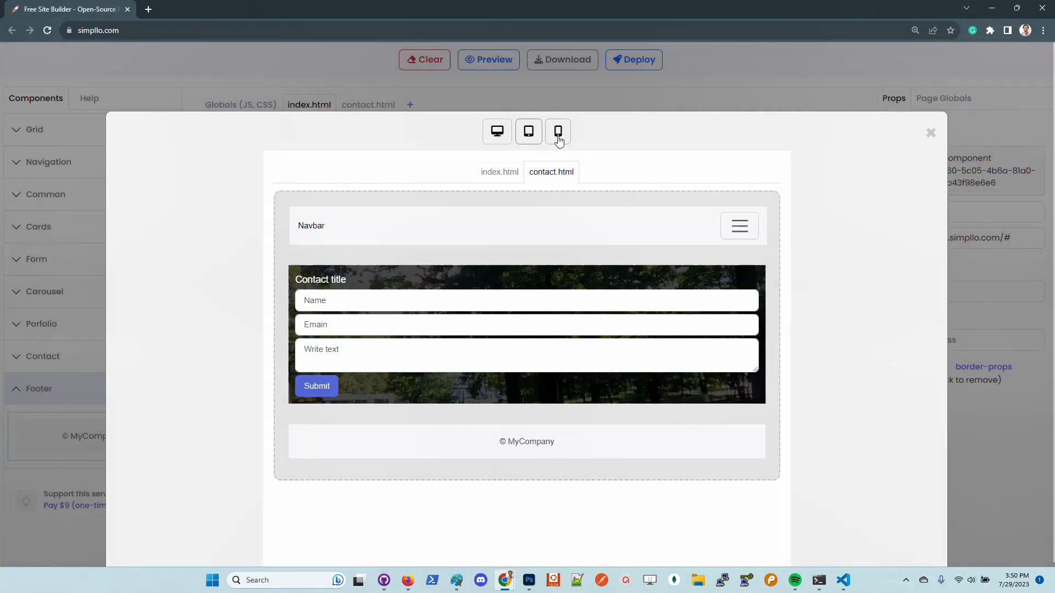
left_click(558, 131)
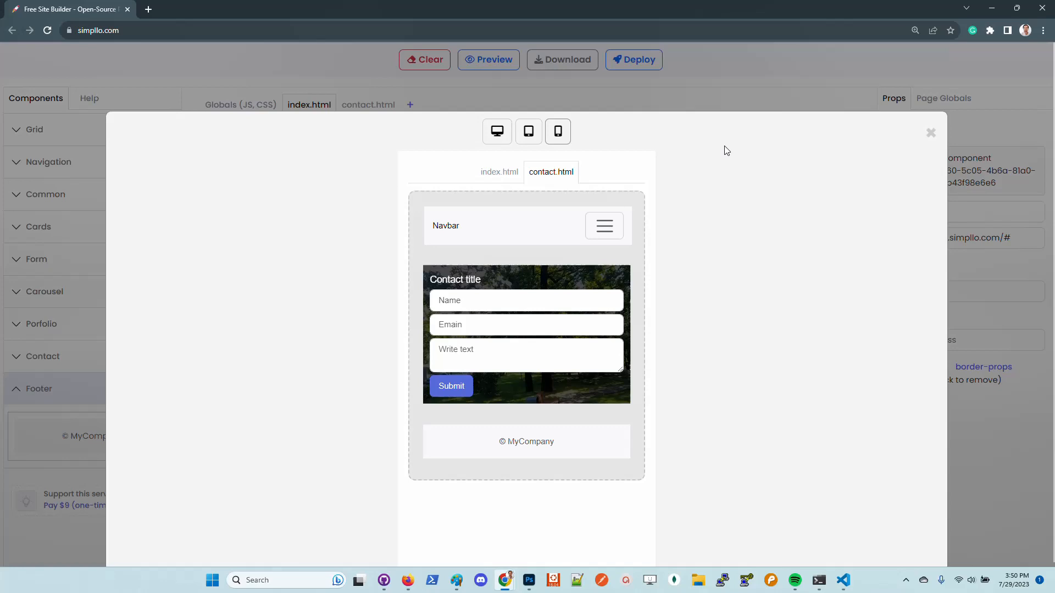
left_click(931, 133)
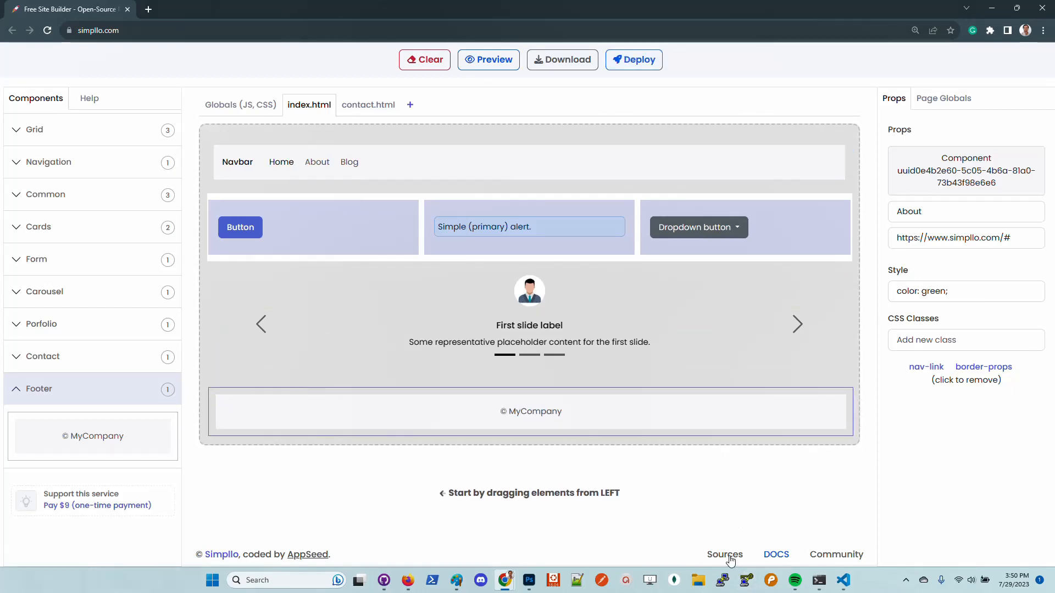
Follow the footer Sources link to the free-site-builder GitHub repo and its Code clone options.
left_click(724, 554)
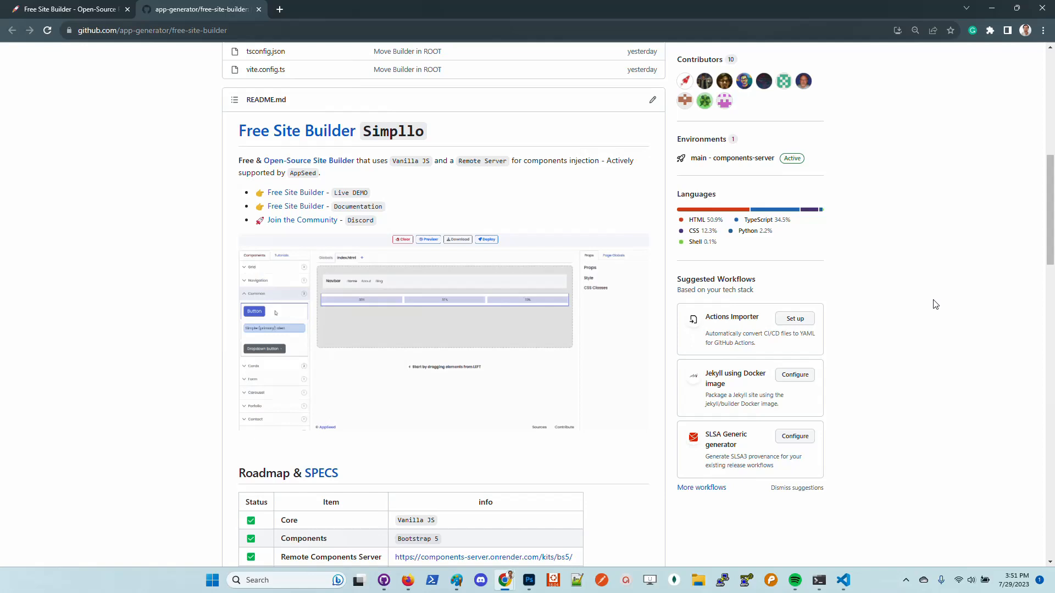
left_click_drag(253, 329, 335, 308)
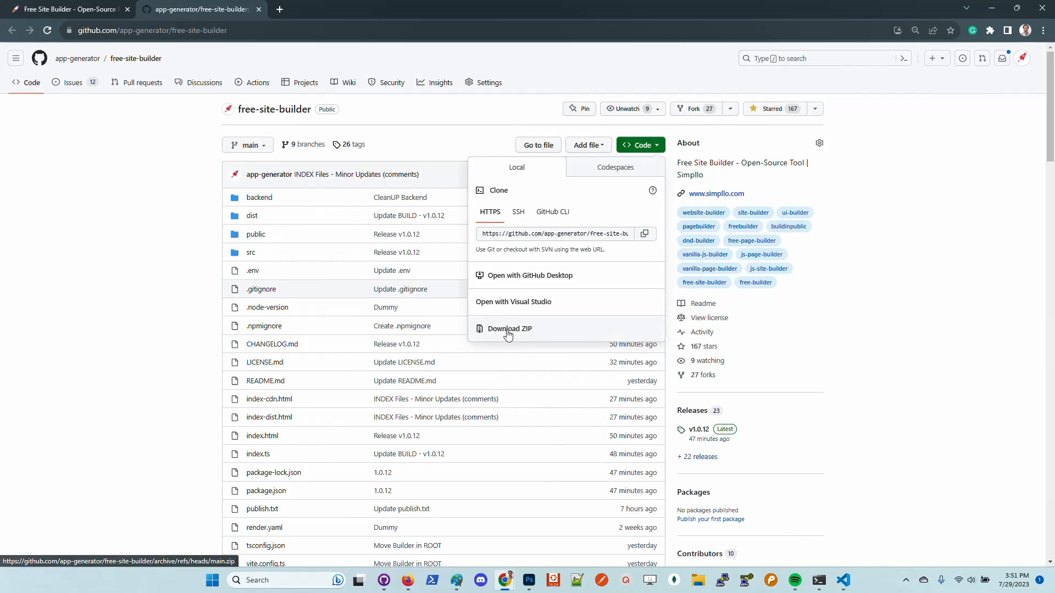
mouse_move(821, 580)
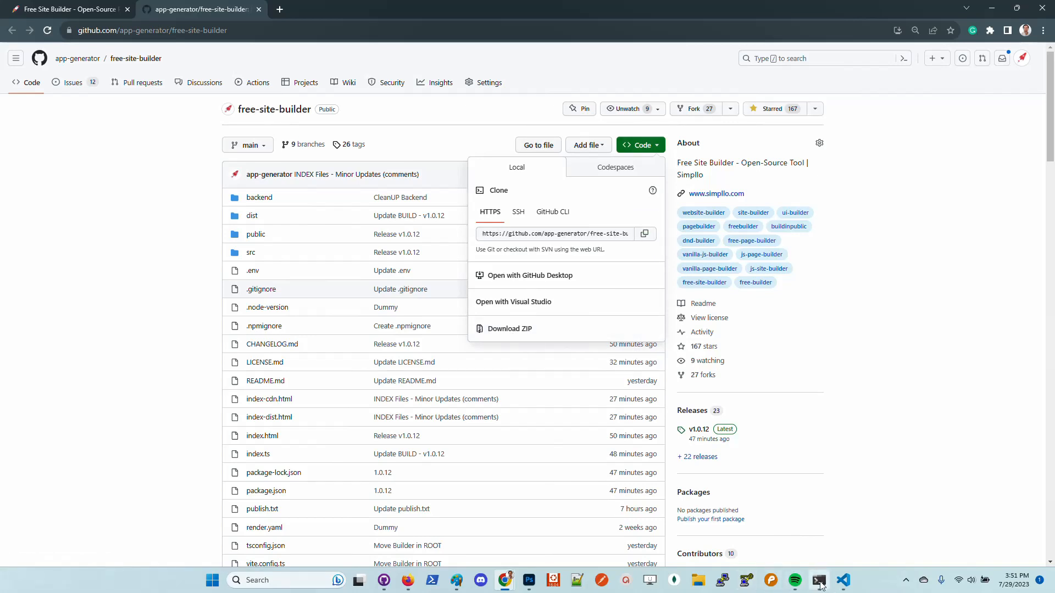
left_click(819, 580)
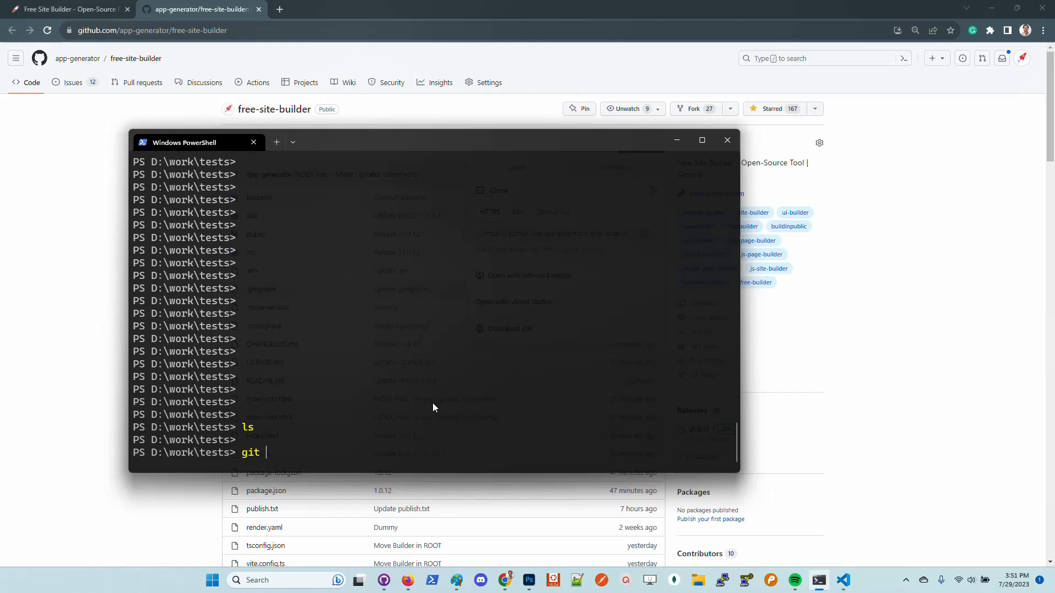
type("clone https://github.com/app-generator/free-site-builder.git")
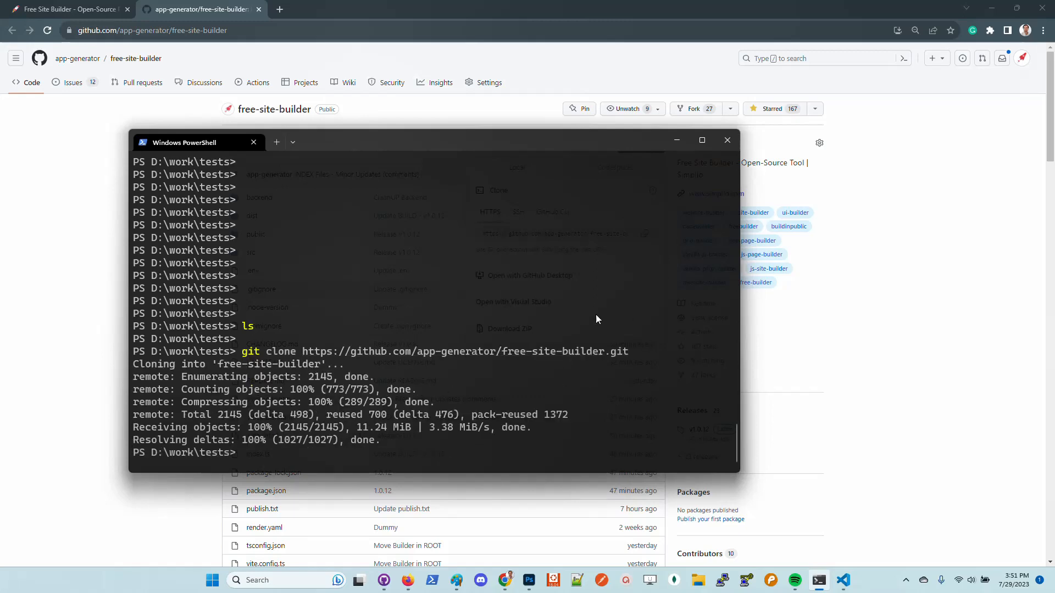
mouse_move(587, 410)
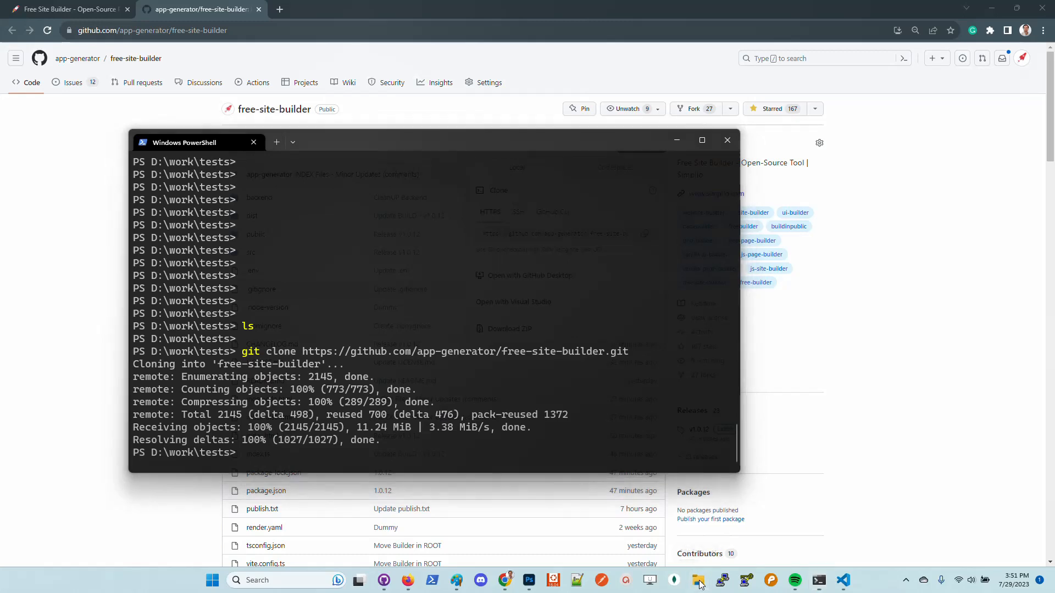
Browse D: > work > tests > free-site-builder in File Explorer and select index-cdn.html.
left_click(697, 580)
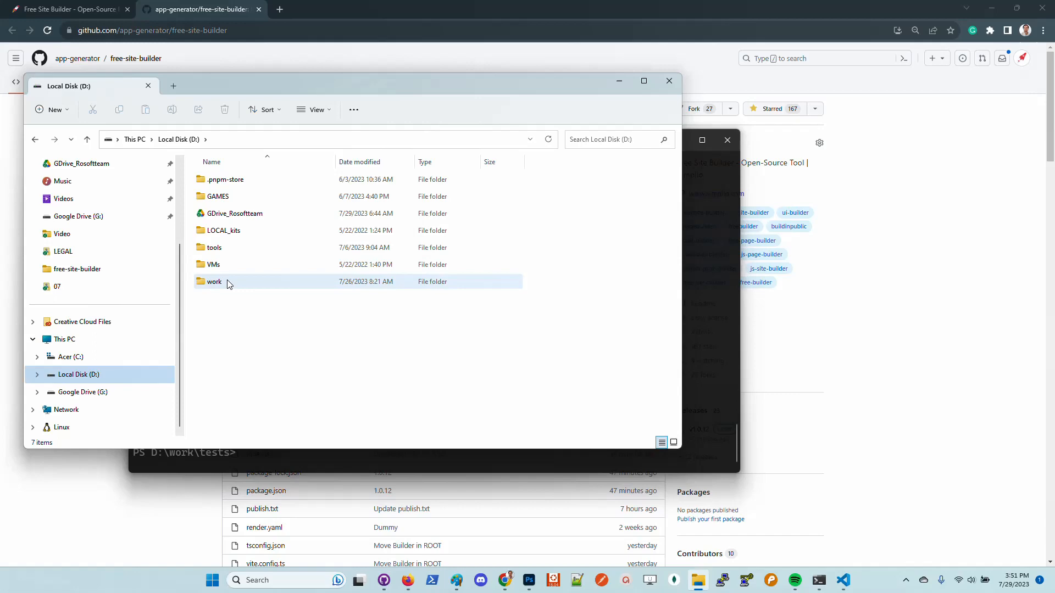
double_click(215, 281)
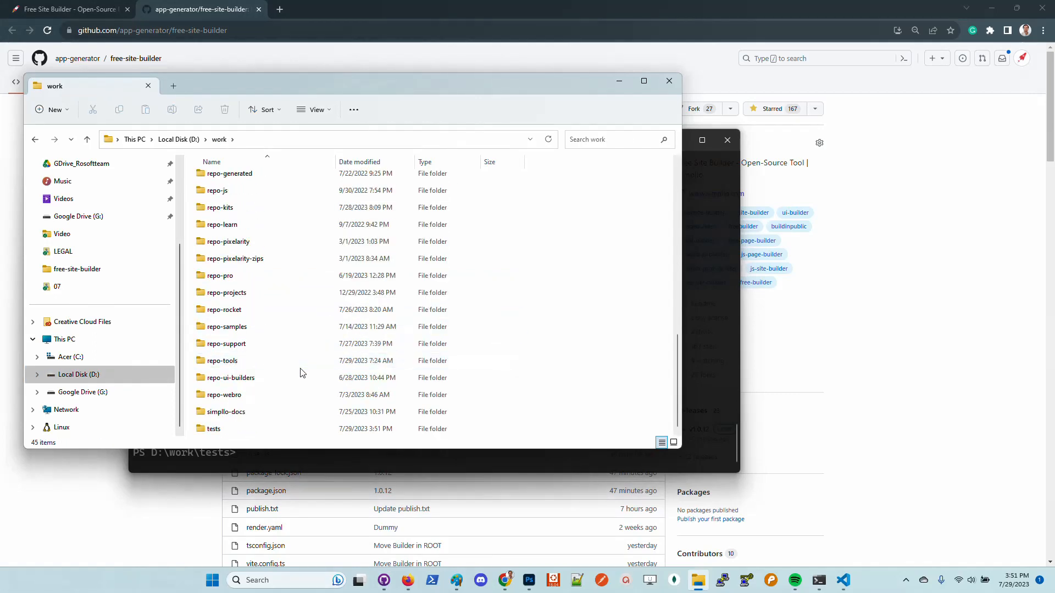
double_click(215, 428)
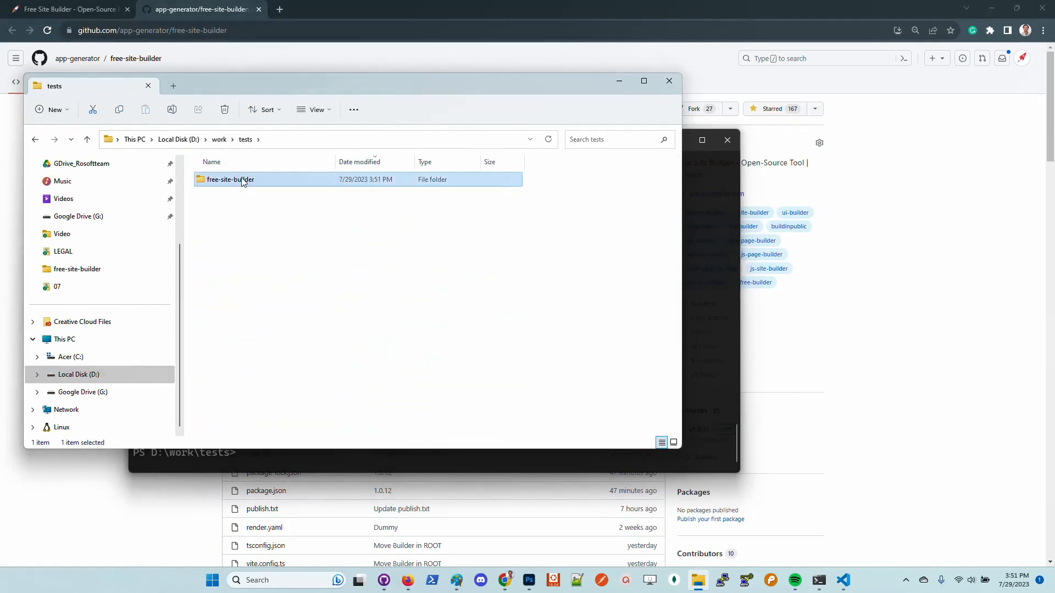
double_click(230, 179)
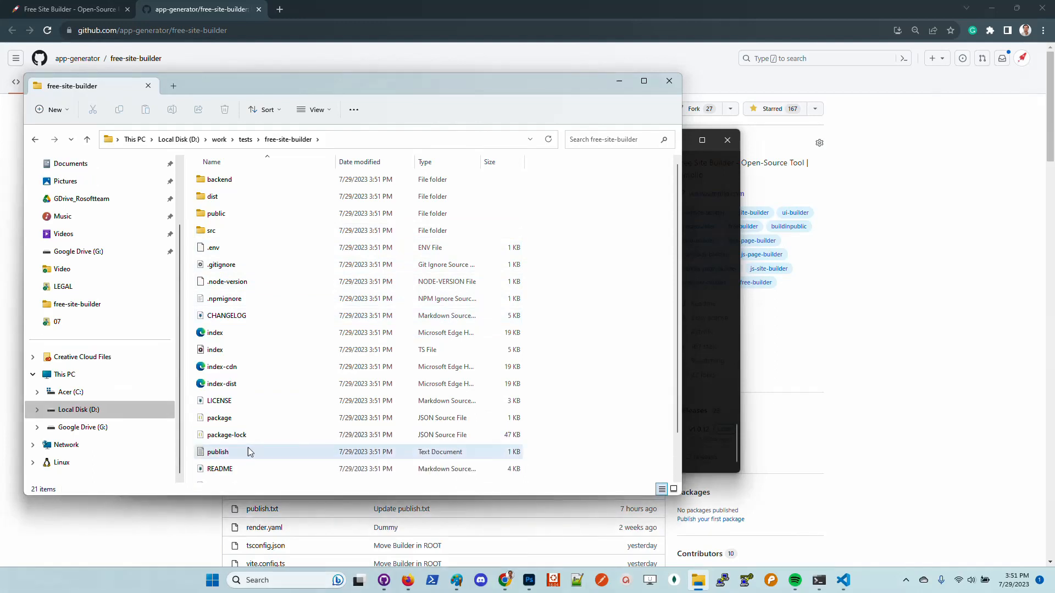
left_click(221, 367)
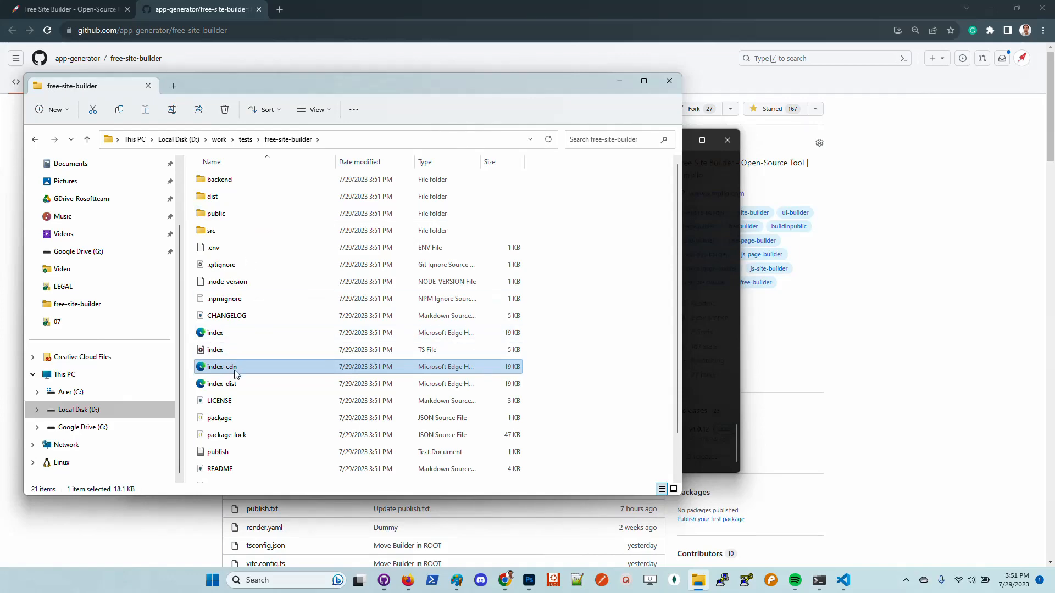
left_click(410, 9)
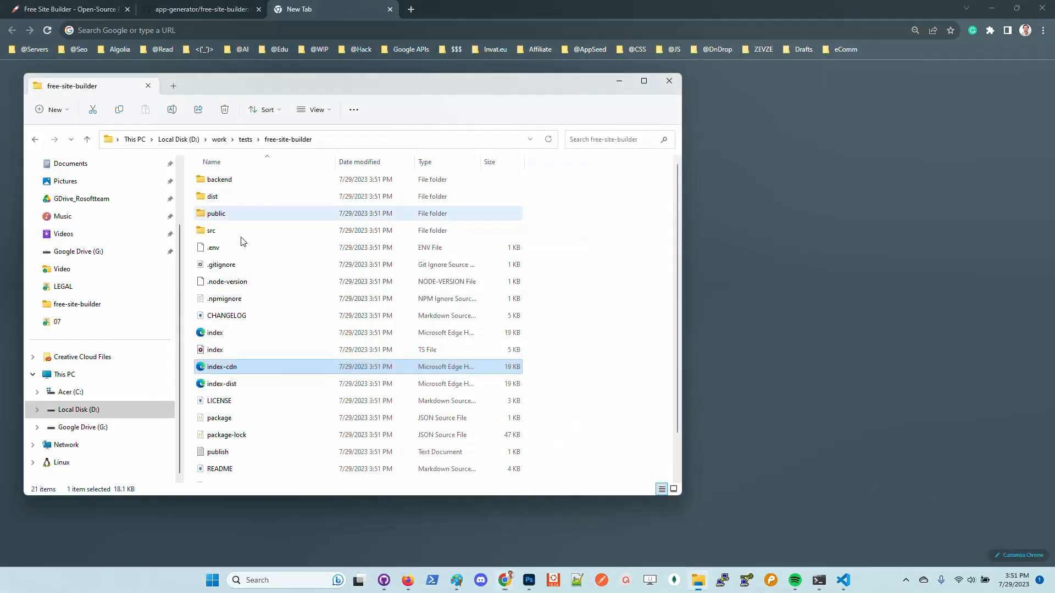
Launch index-cdn.html locally in Chrome and clear the test navbar off the canvas.
double_click(222, 367)
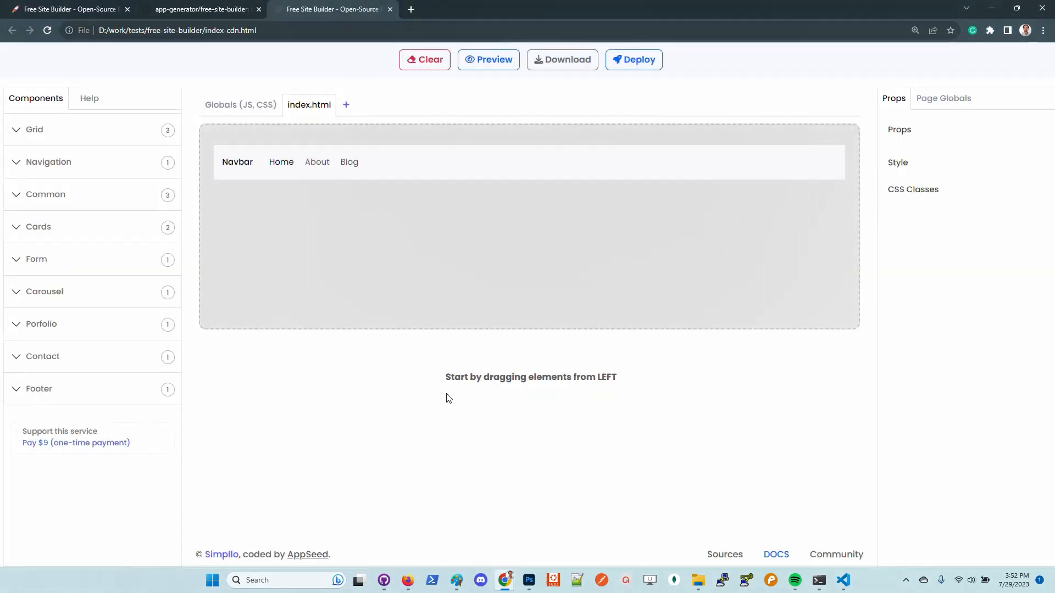
left_click(424, 59)
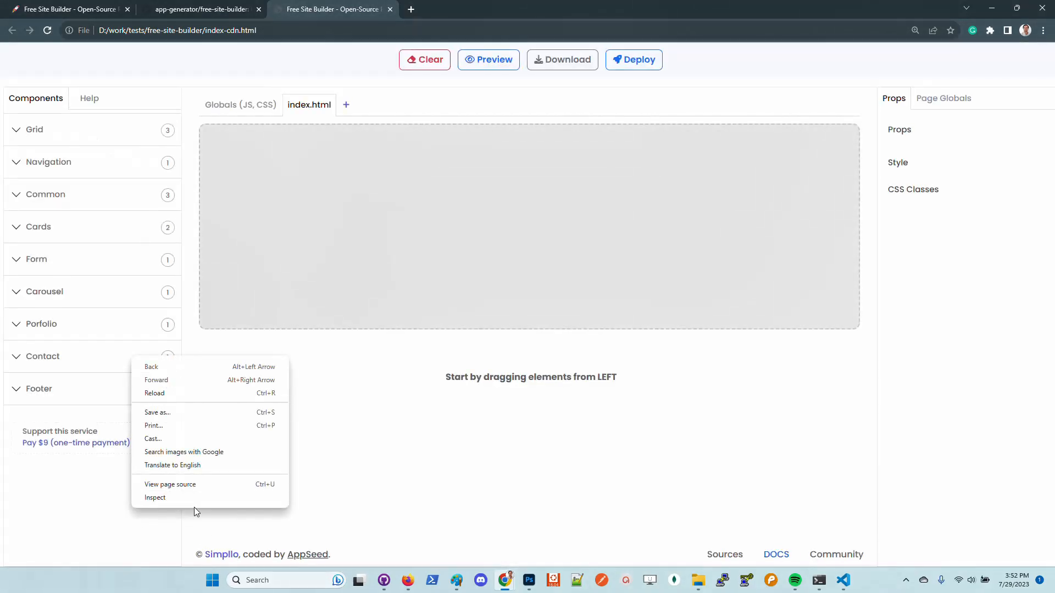
View index-cdn.html's source down to the jsDelivr dist/index.js script tag, then return to the builder.
left_click(170, 484)
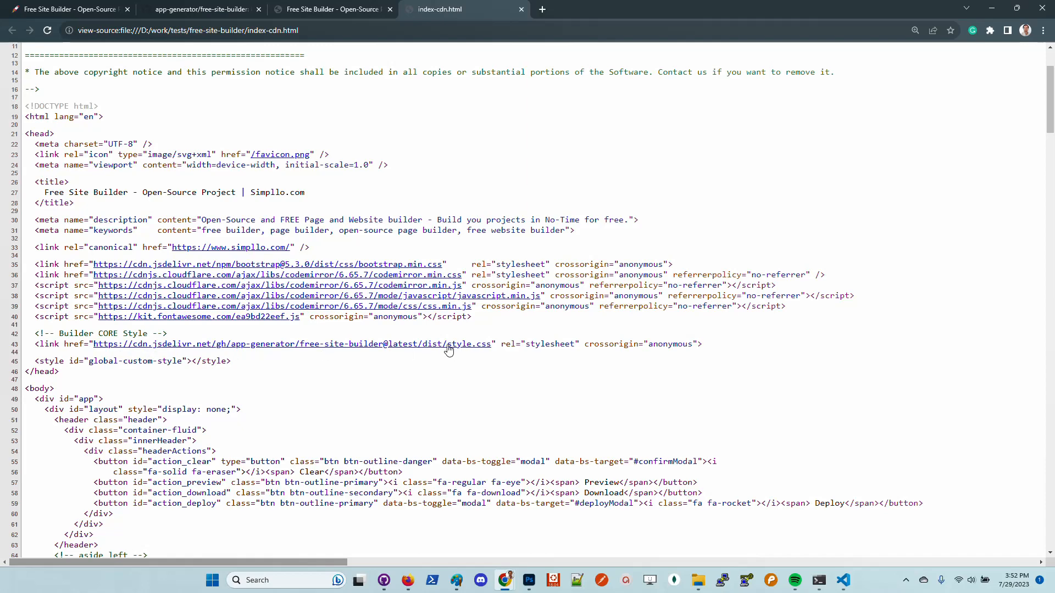
mouse_move(709, 347)
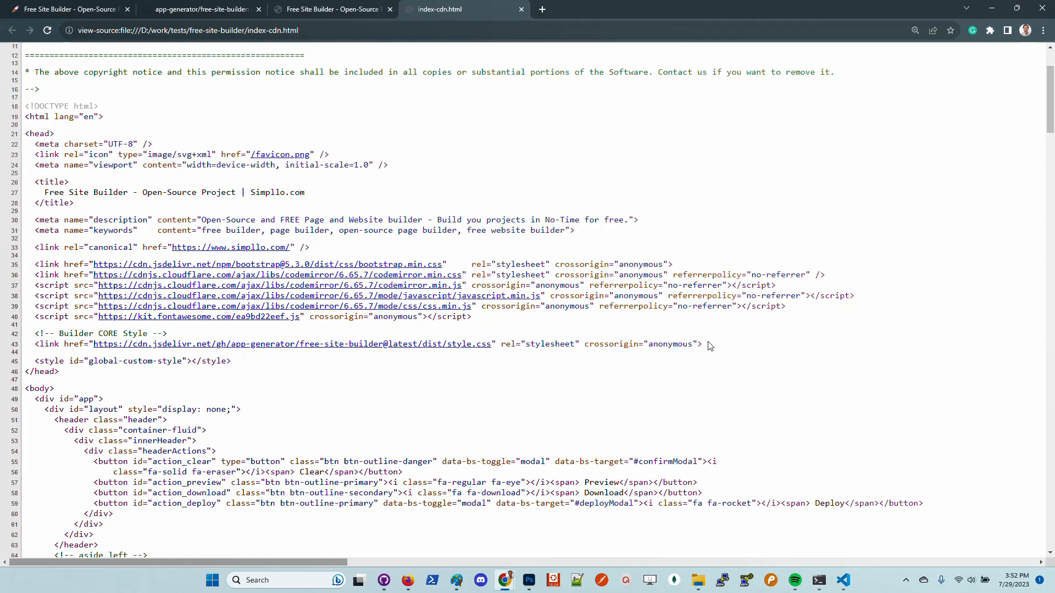
scroll("down", 3)
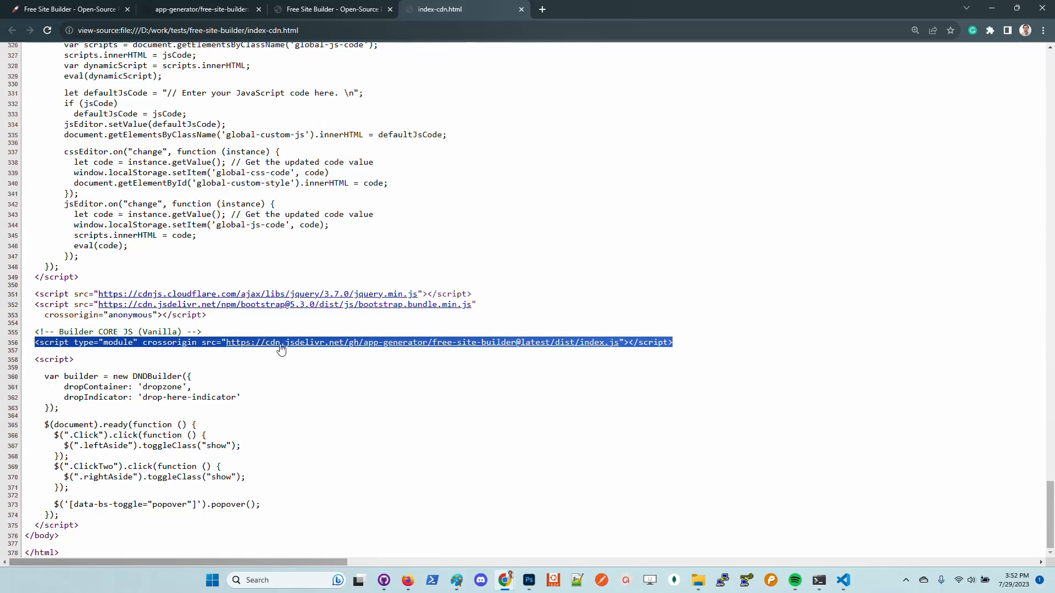
mouse_move(516, 178)
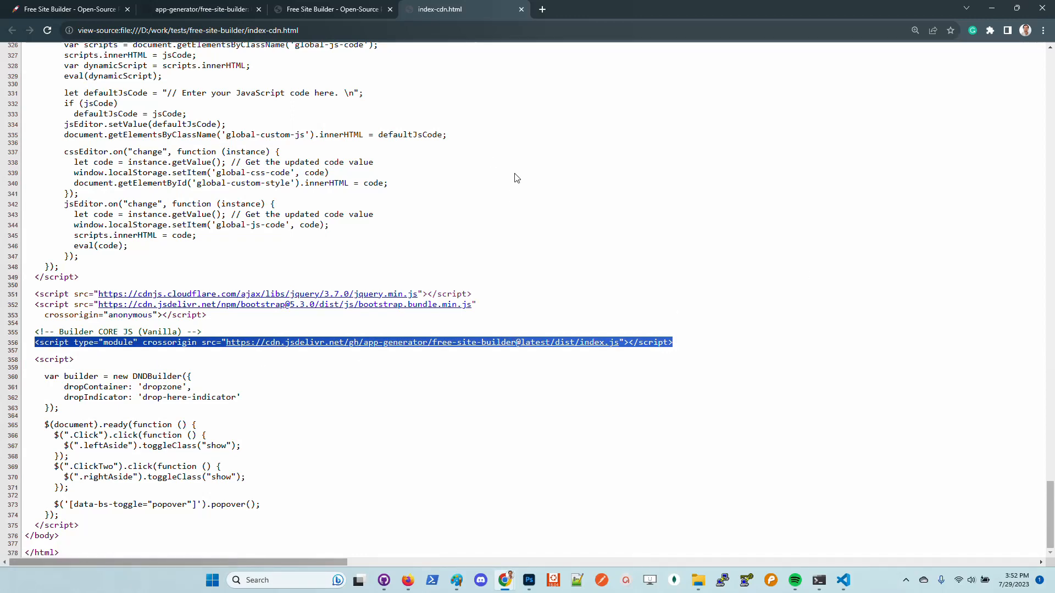
left_click(331, 8)
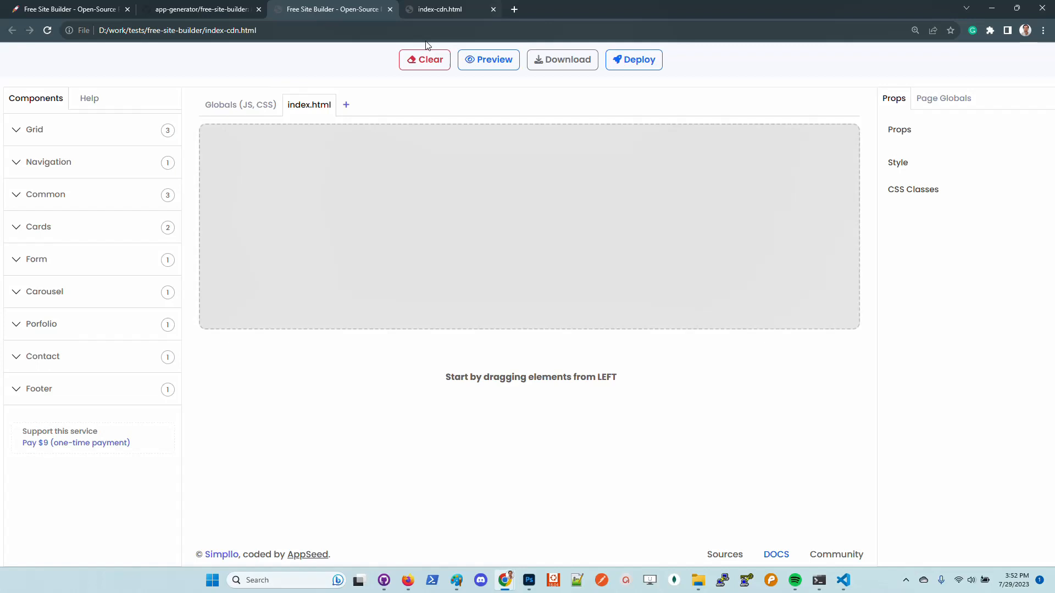
Highlight the local file address and add navbar, grid and common components to the canvas.
left_click(493, 8)
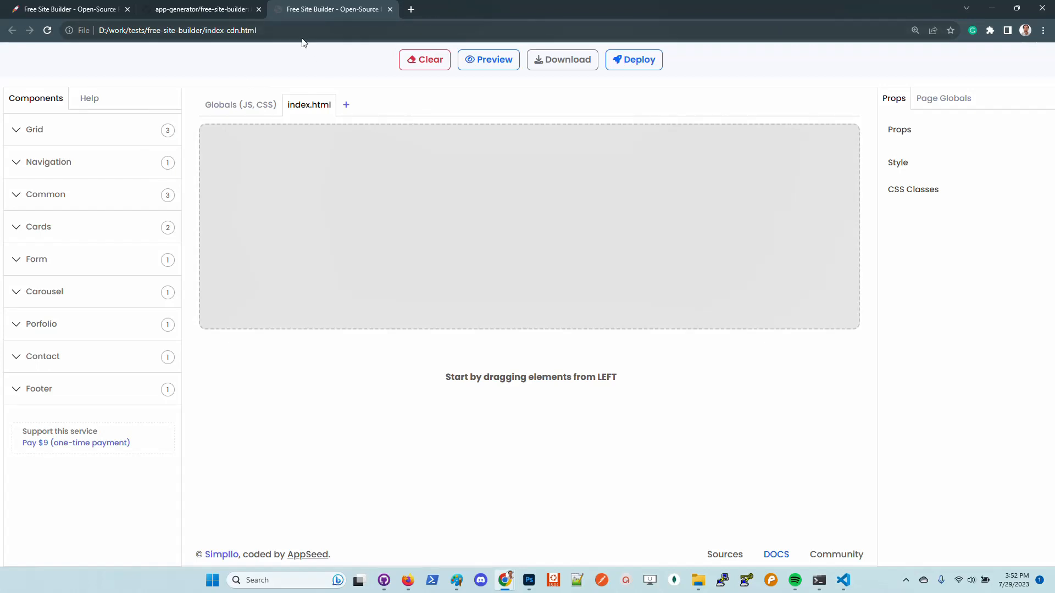
left_click(188, 31)
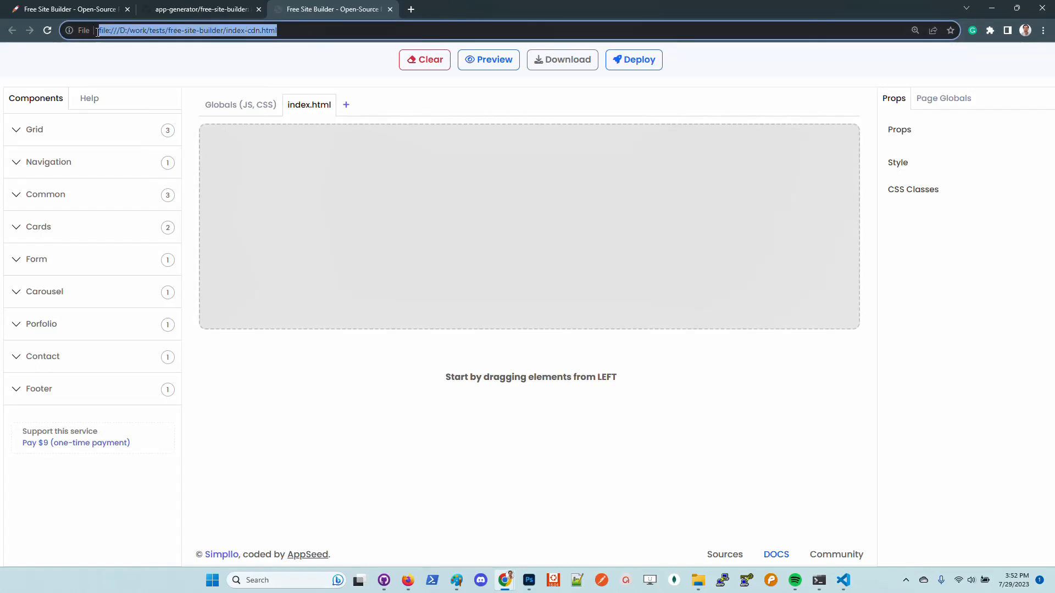
left_click(48, 162)
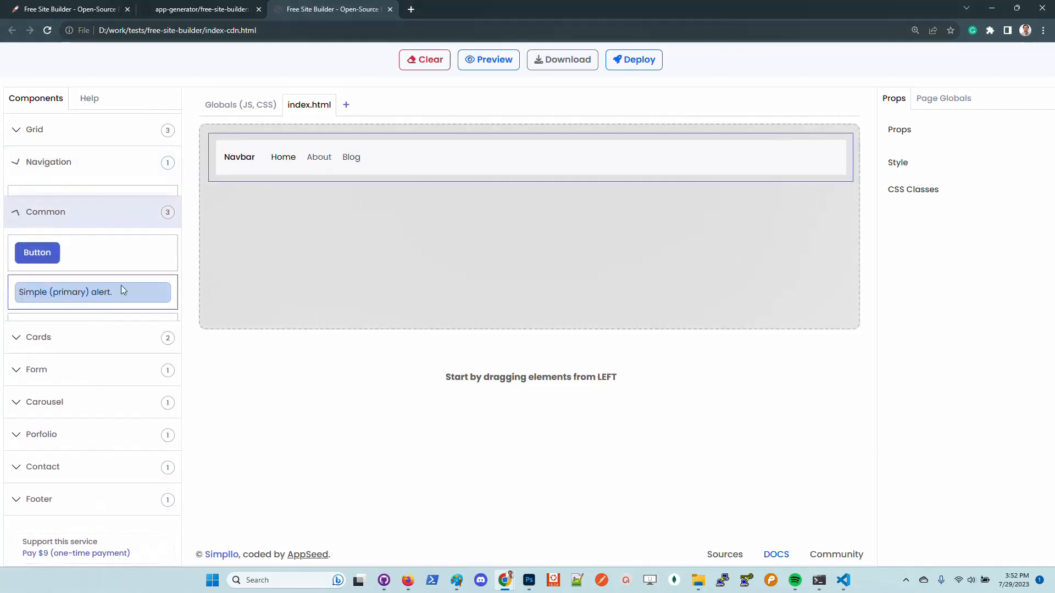
left_click(34, 130)
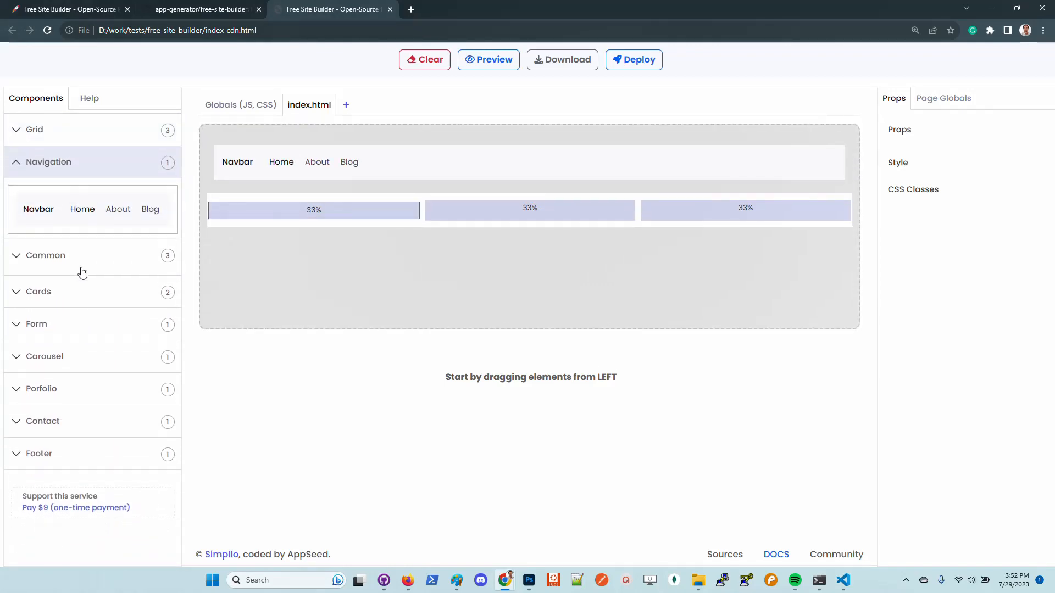
left_click(46, 194)
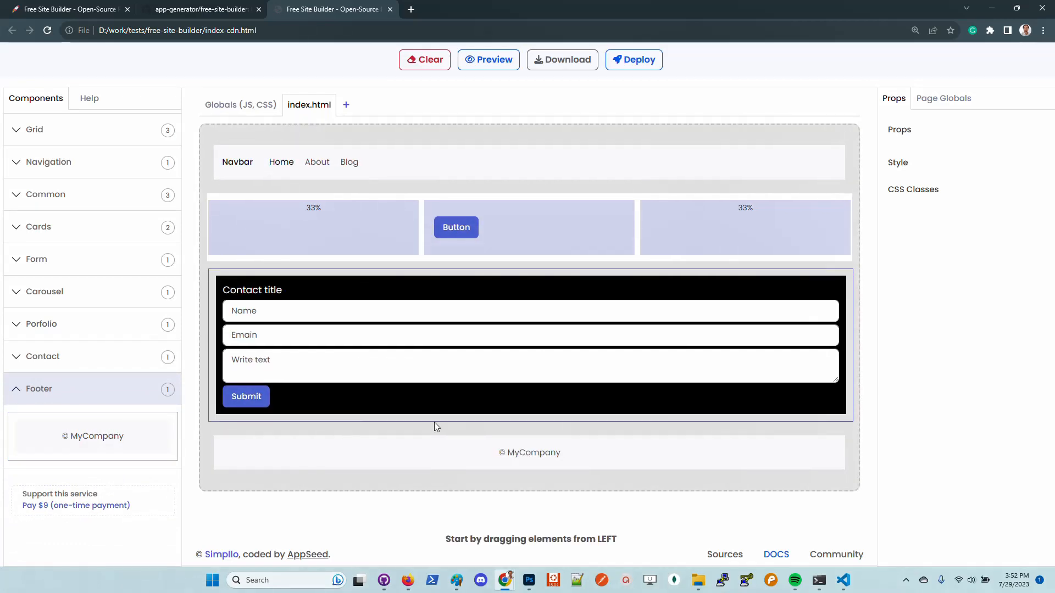
Give the Button a color style and set the contact form's first input to color: red;.
left_click(455, 226)
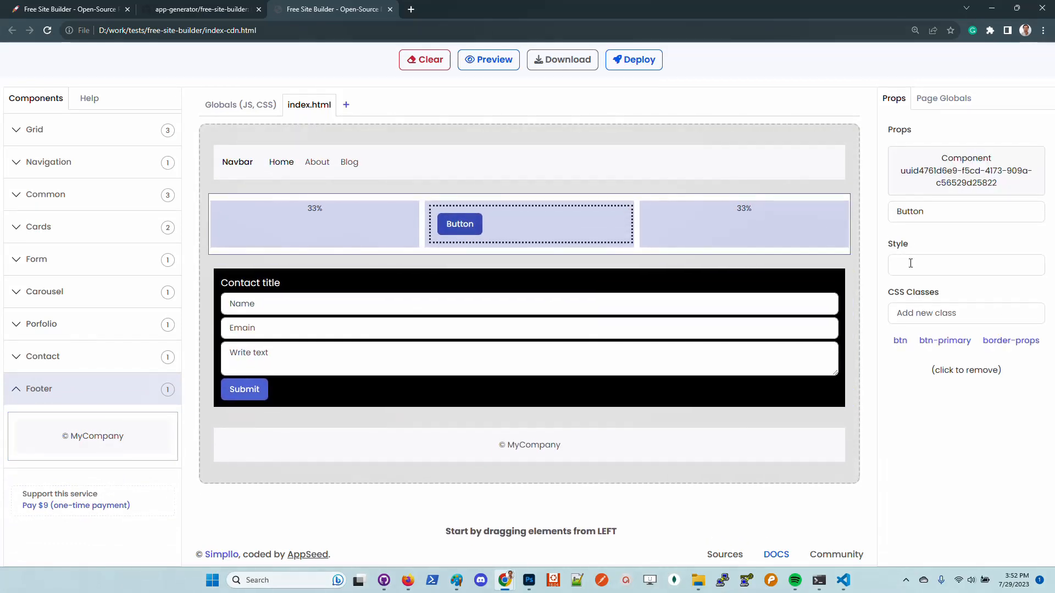
type("color")
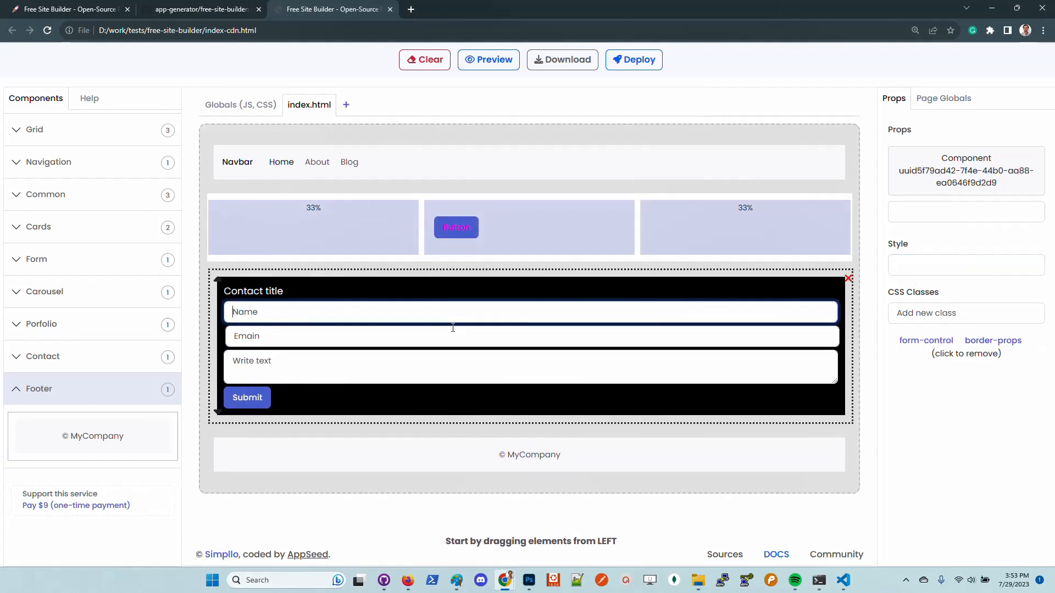
left_click(966, 265)
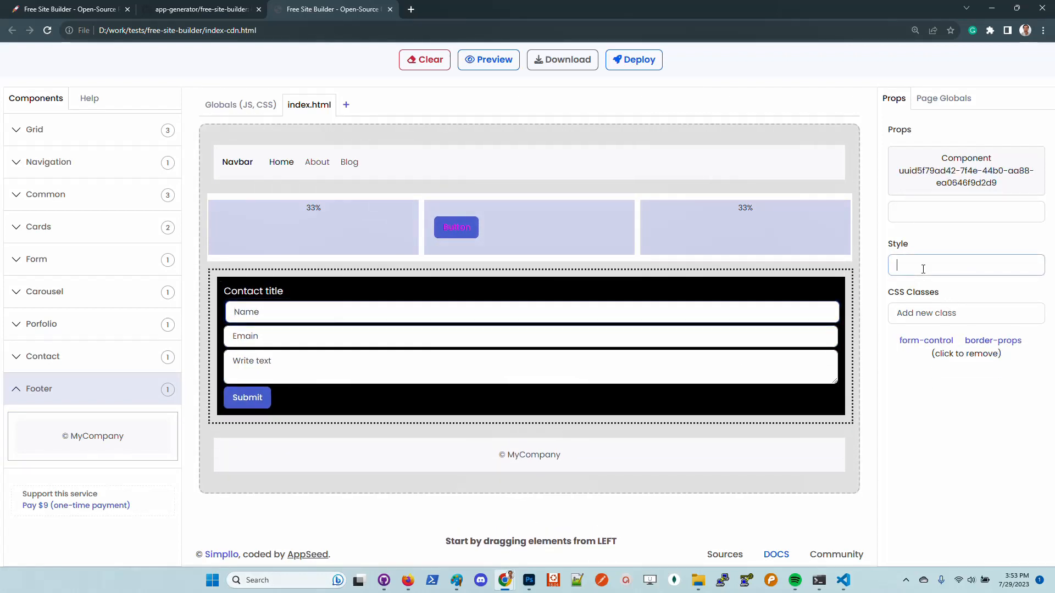
type("color: gray")
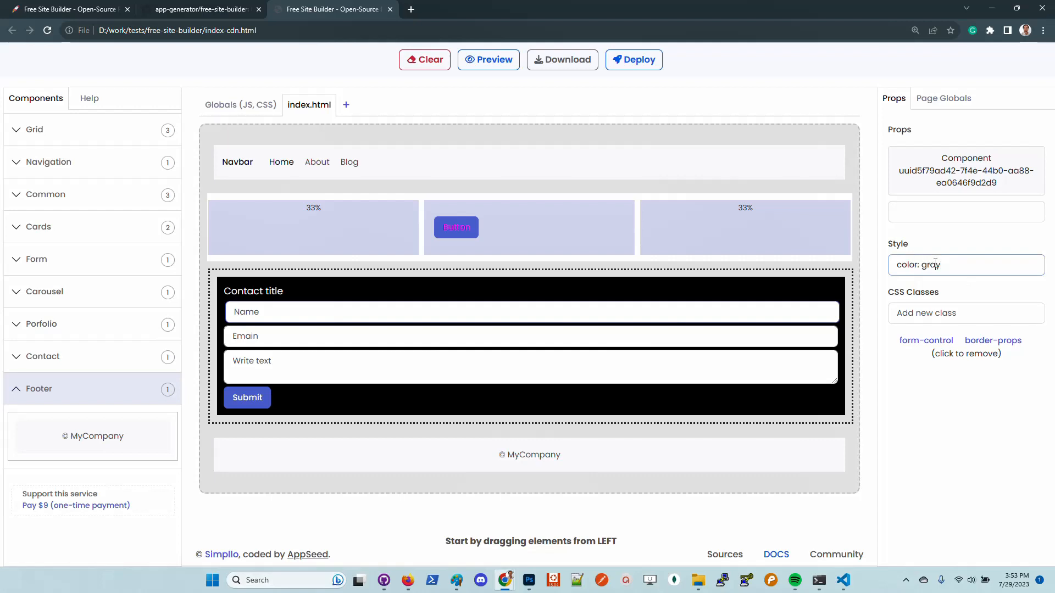
type("color: red;")
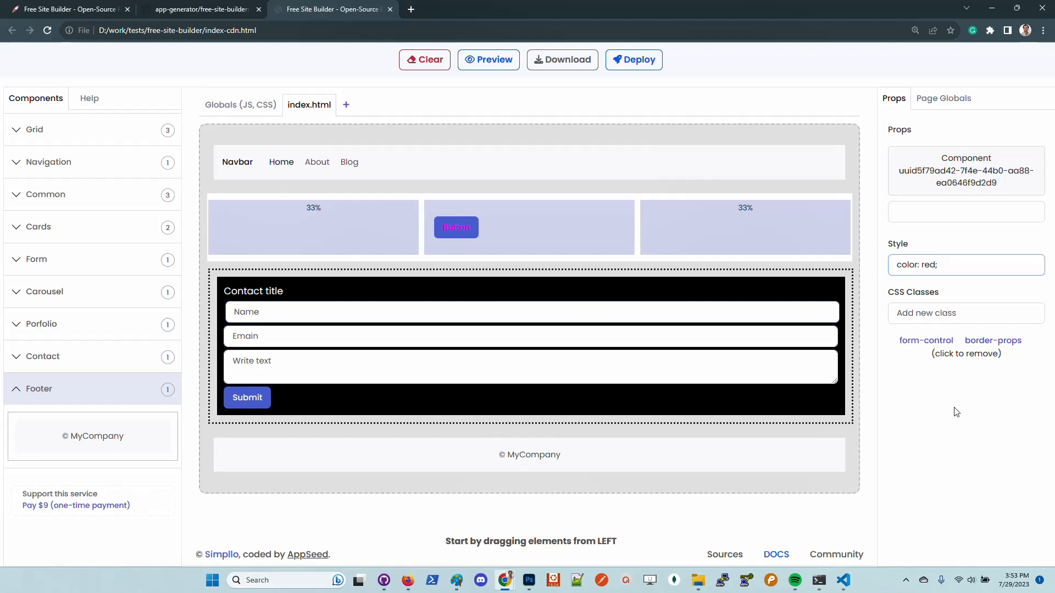
Fill the red Name field with 'asdasd' and zoom Chrome to 110%.
type("asdasd")
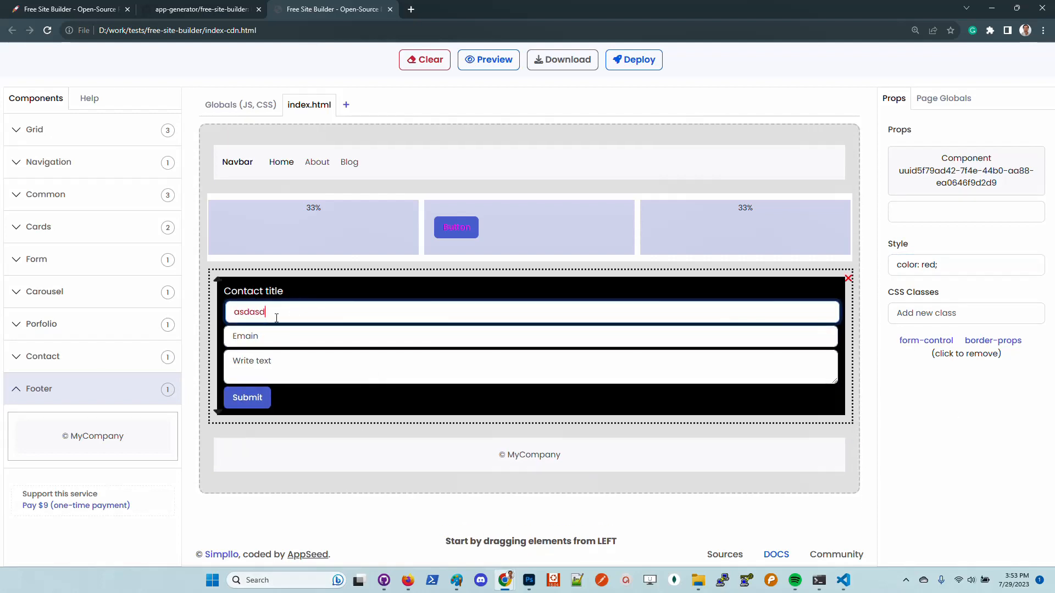
left_click(375, 336)
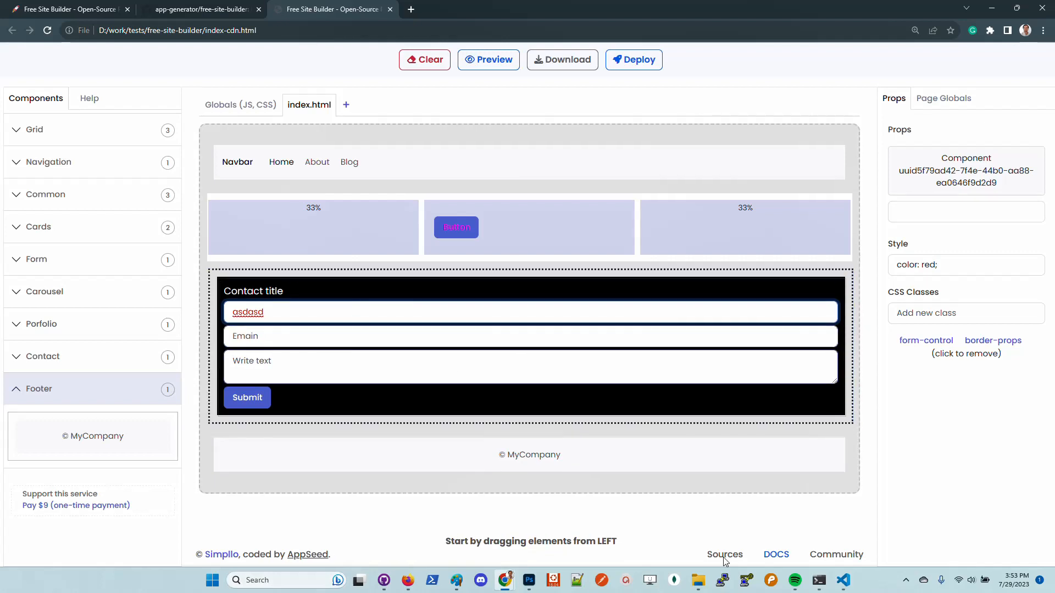
key("ctrl+plus")
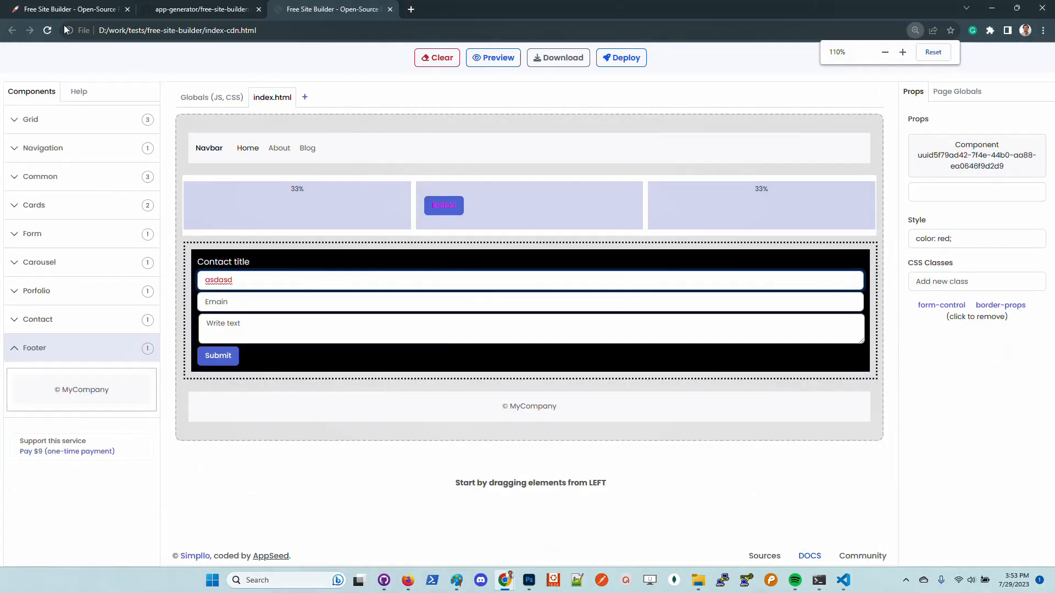
Bring Firefox forward and start a blank new tab.
left_click(64, 9)
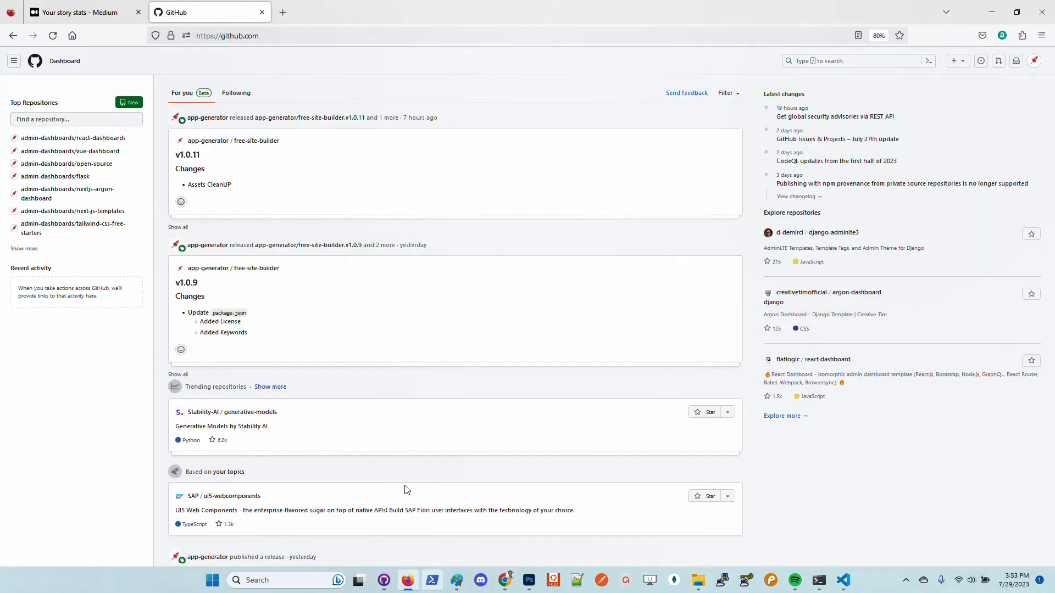
mouse_move(309, 23)
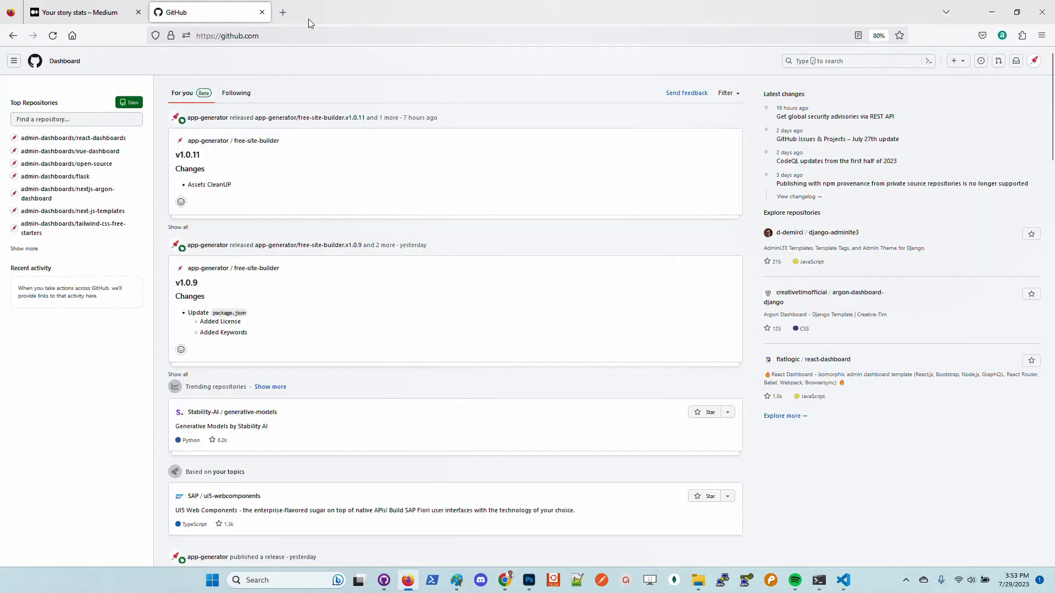
left_click(282, 12)
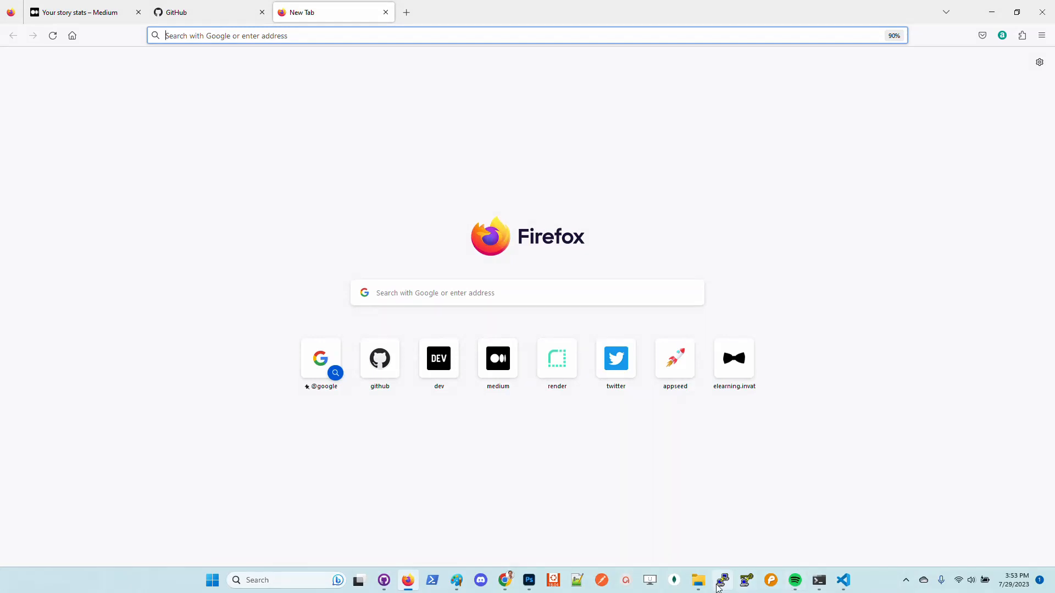
Launch index-cdn.html from the free-site-builder folder into Firefox.
left_click(698, 581)
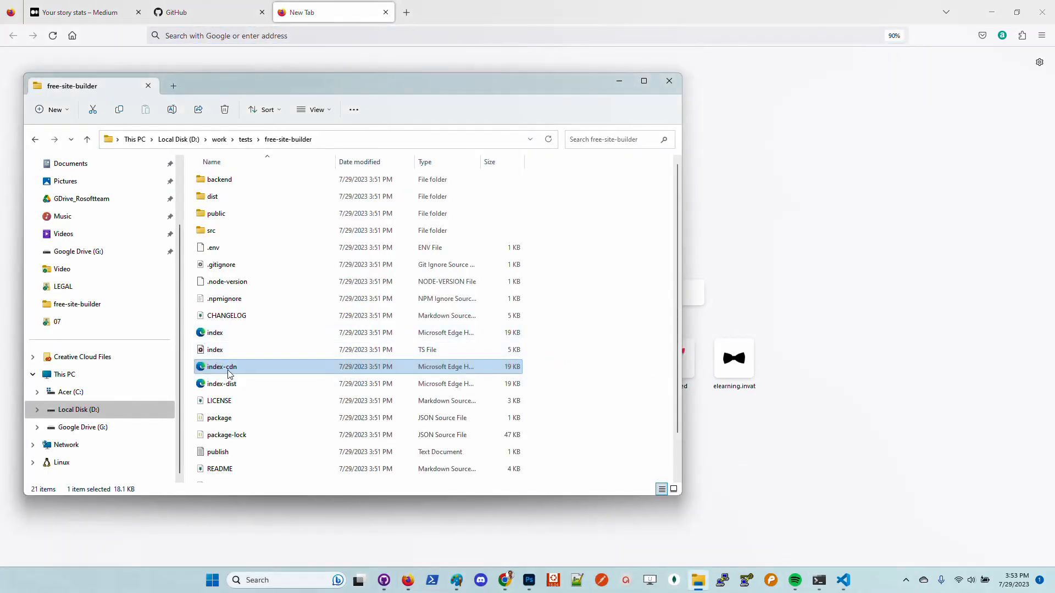
double_click(222, 367)
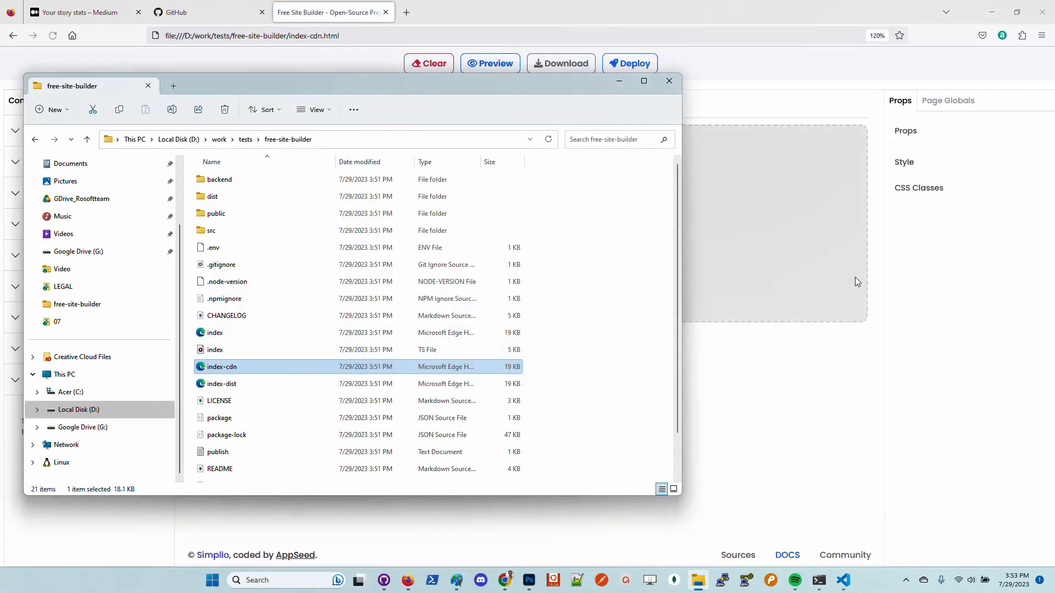
left_click(668, 80)
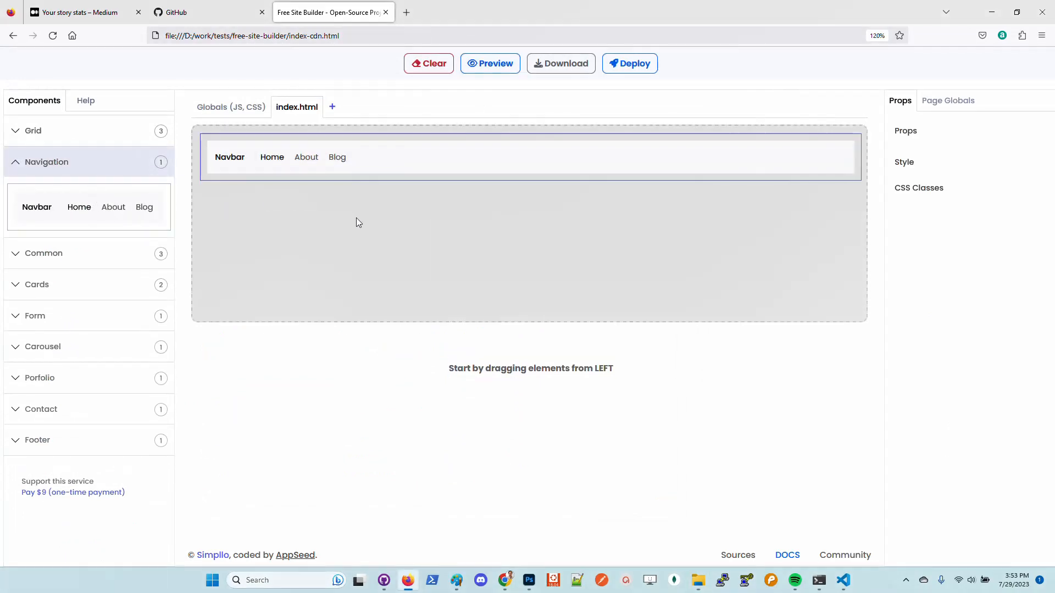
Expand the component groups and add the slide carousel below the navbar.
left_click(41, 285)
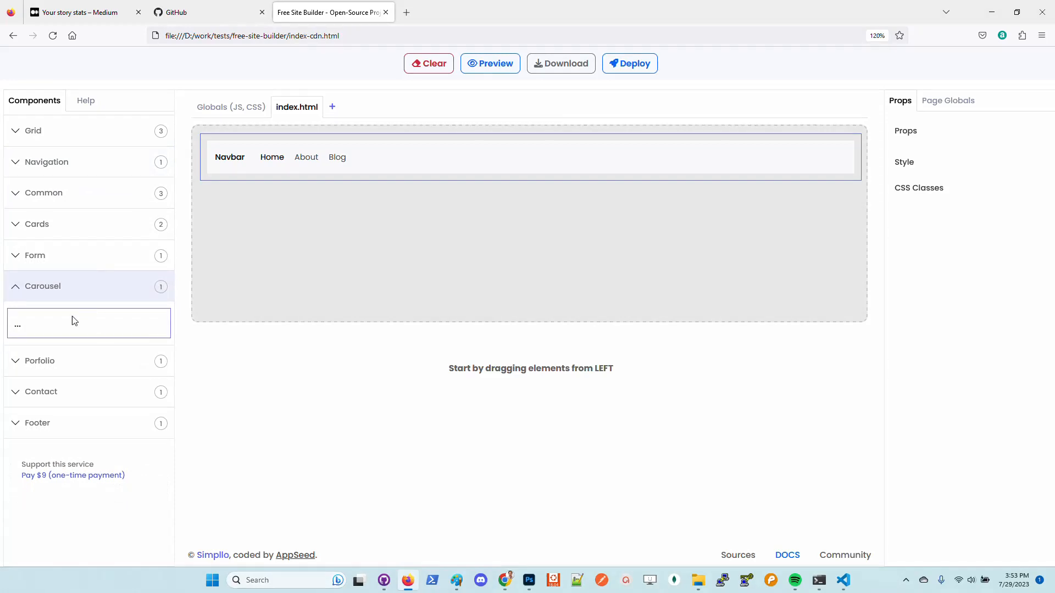
left_click(39, 316)
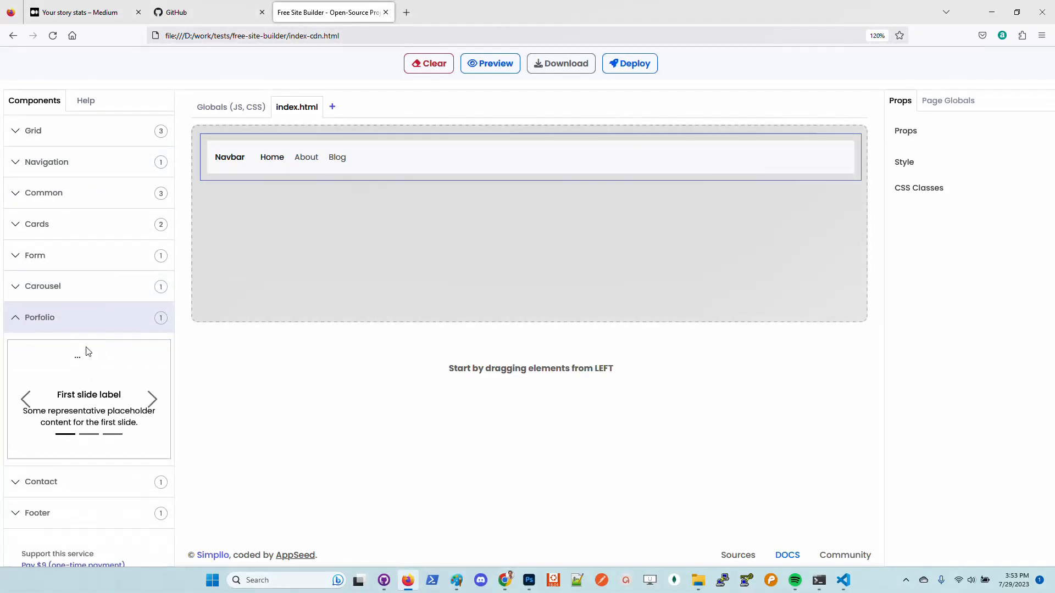
left_click_drag(88, 397, 525, 245)
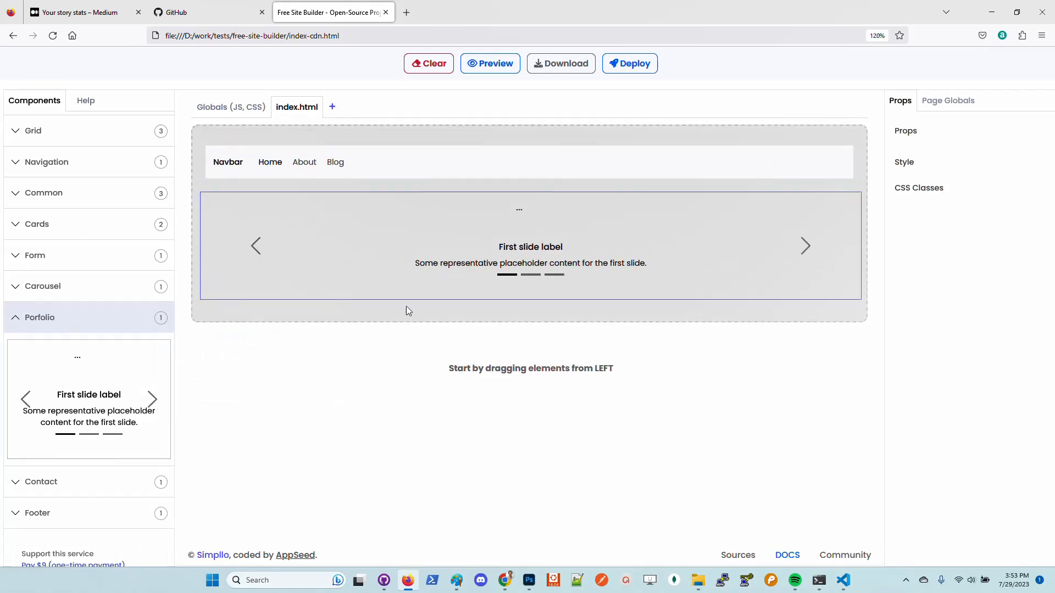
Preview the navbar-and-carousel page, then return to the free-site-builder folder.
left_click(490, 63)
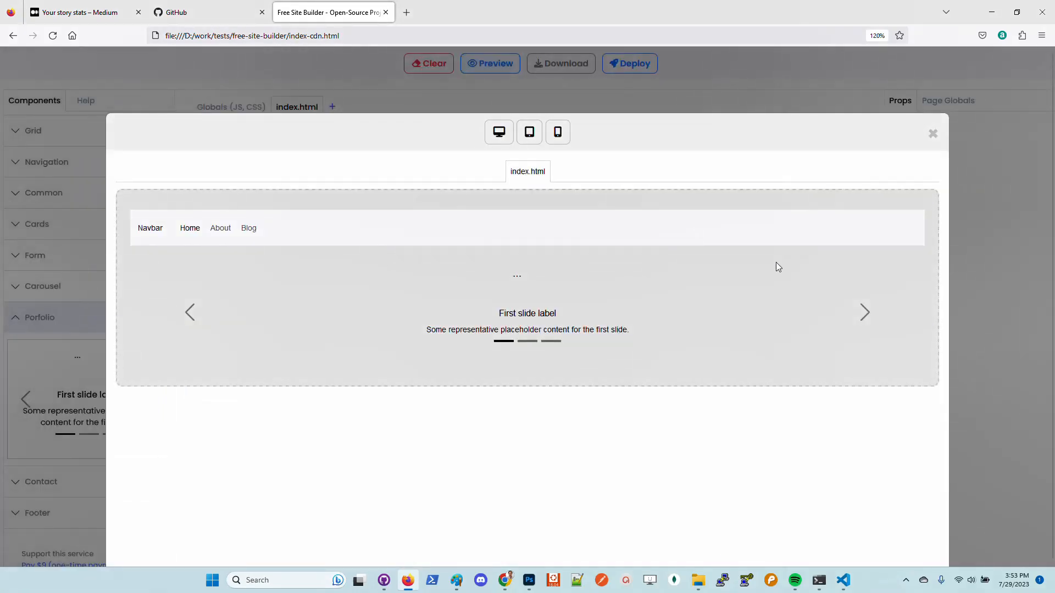
mouse_move(722, 85)
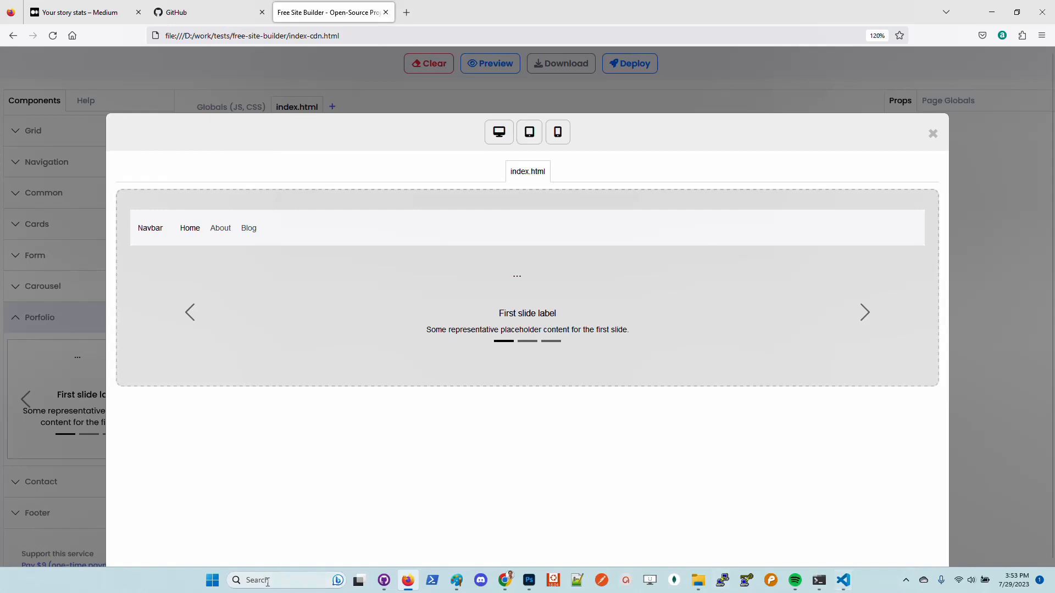
left_click(698, 580)
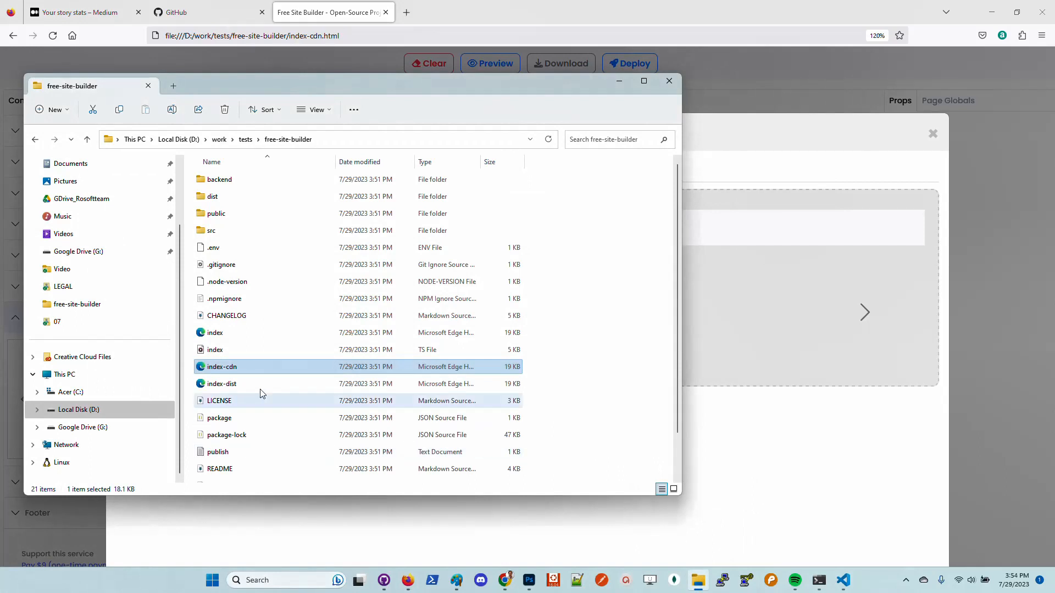
Run index-cdn.html in Microsoft Edge and expand the Navigation components.
left_click(668, 80)
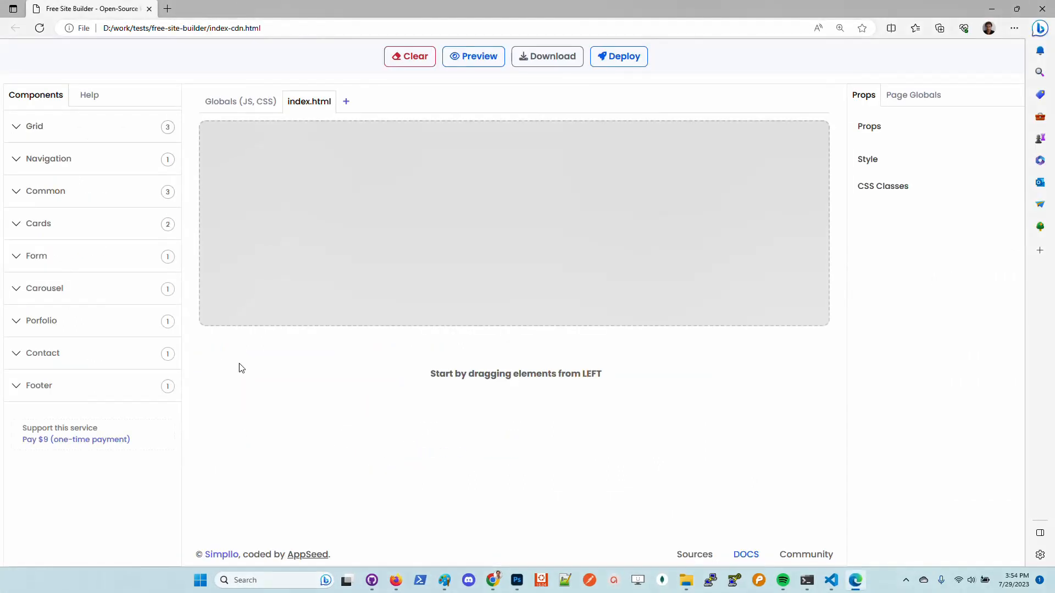
left_click(34, 125)
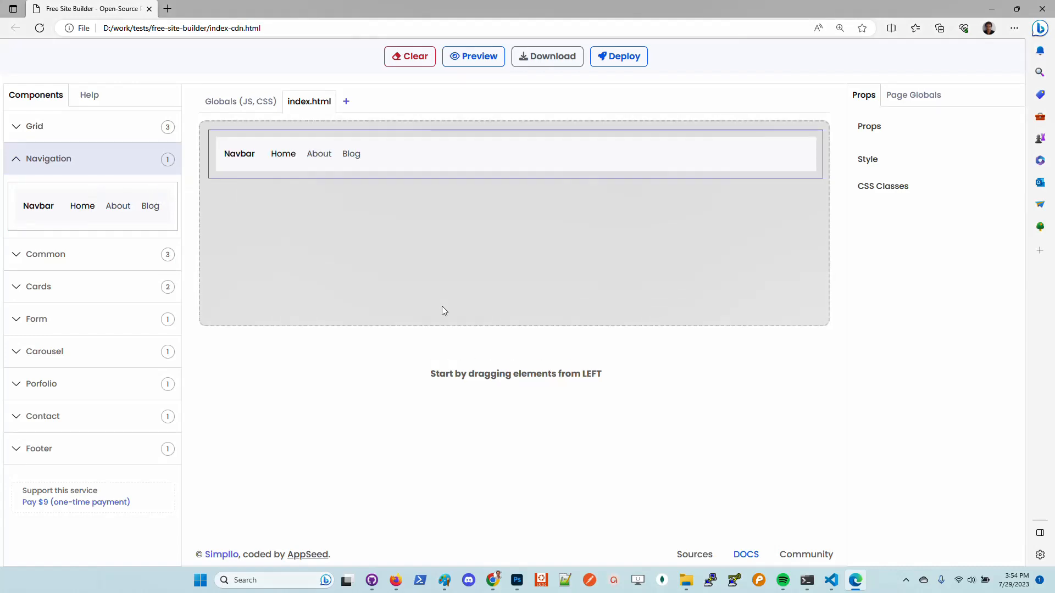
mouse_move(444, 310)
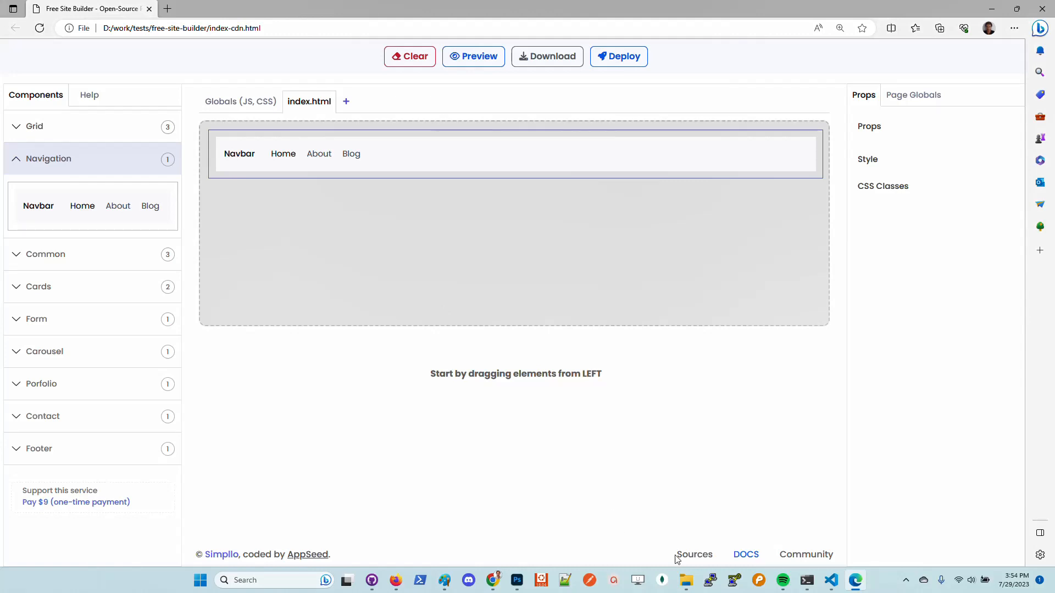
Go from the builder's Sources link to the repository's open issues list.
left_click(694, 554)
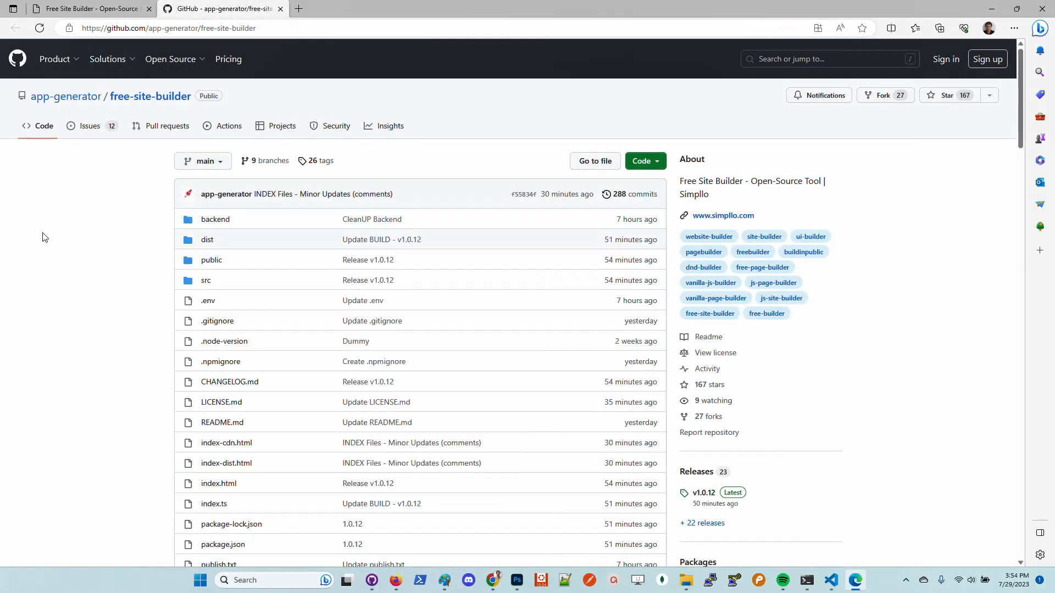
mouse_move(89, 125)
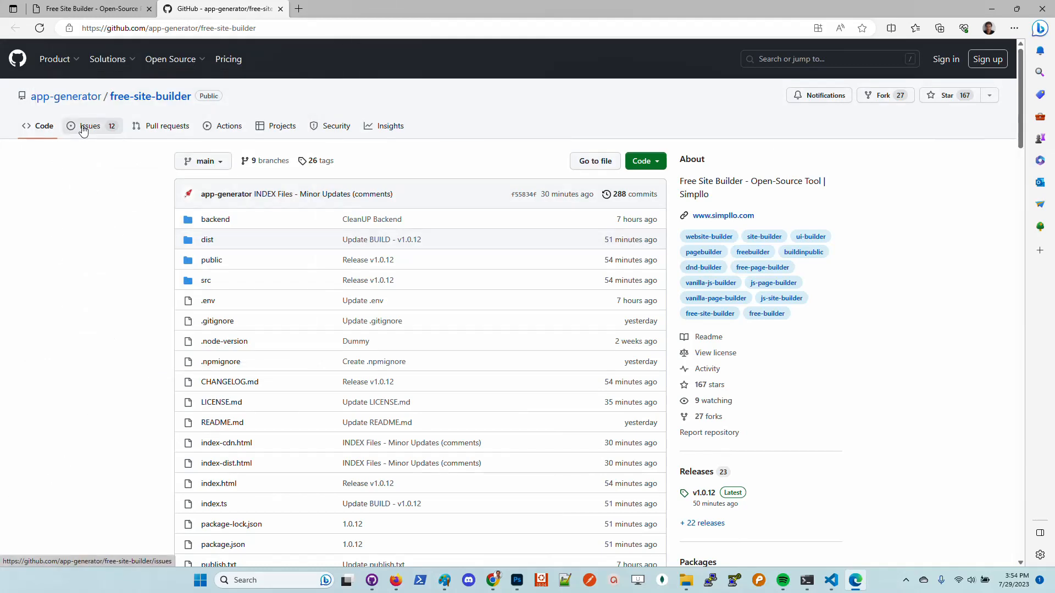
left_click(89, 126)
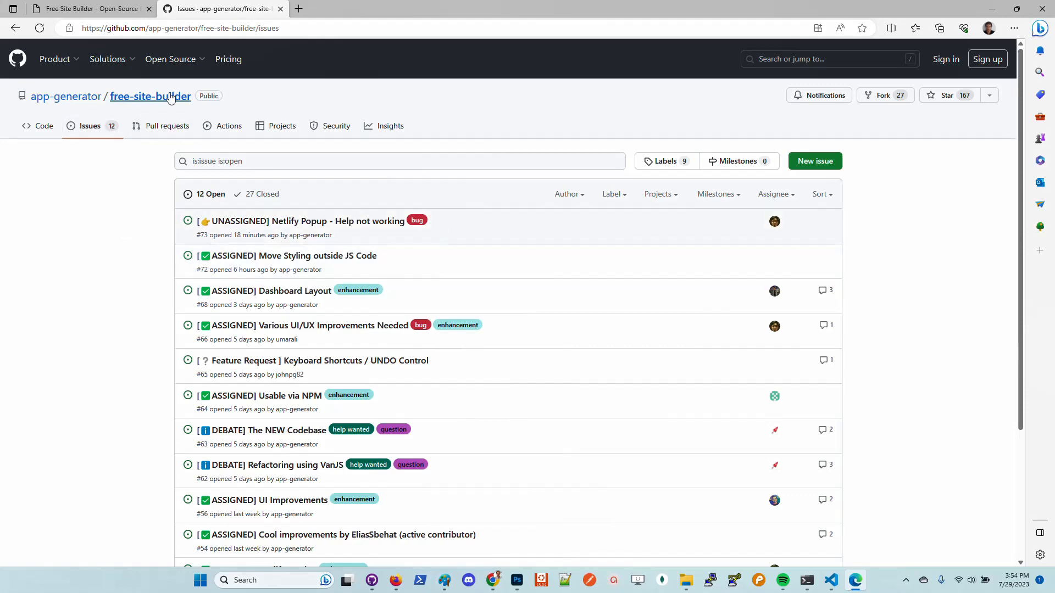
Return to the repository main page and scroll to the README demo.
left_click(151, 96)
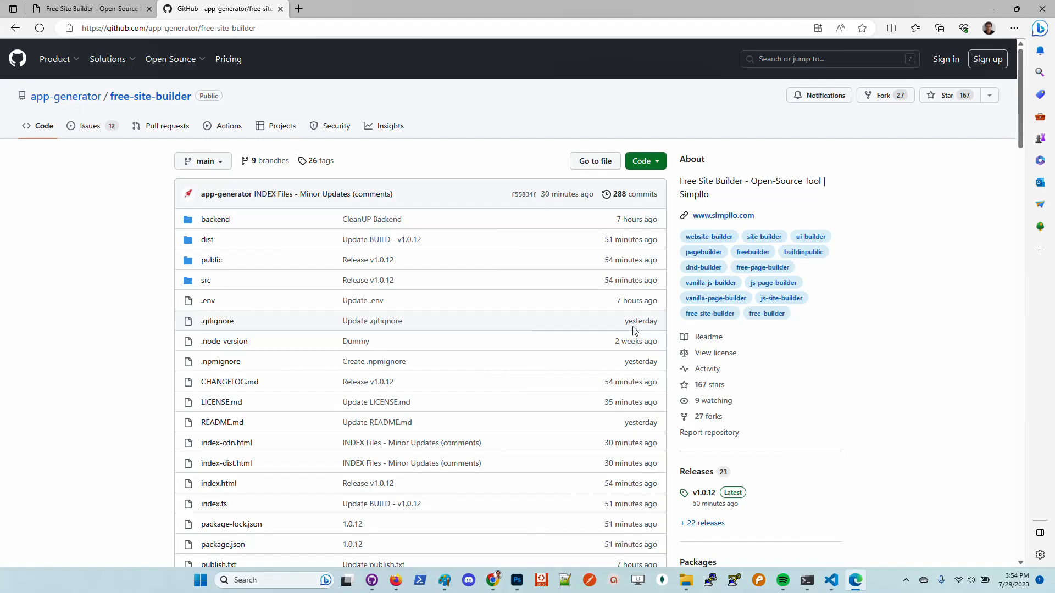
scroll("down", 3)
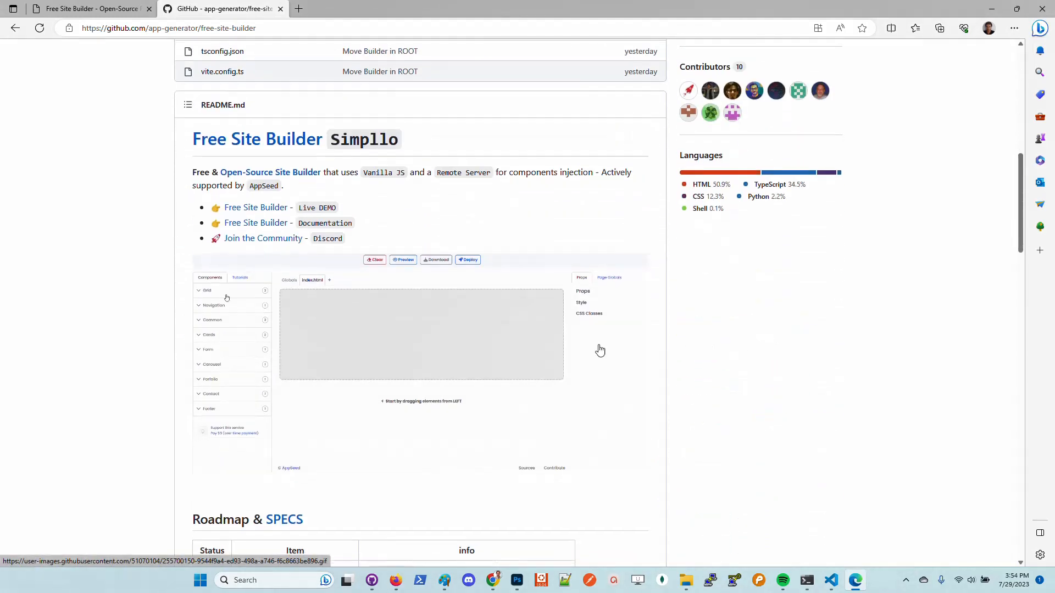